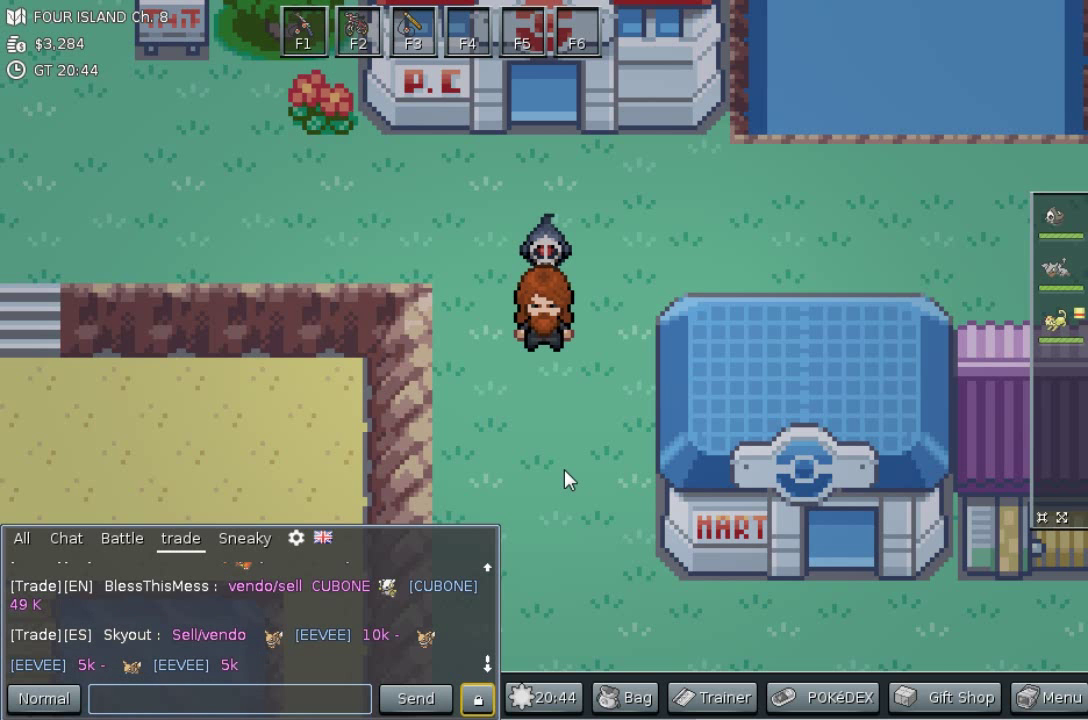
- Walk into the Four Island Pokémon Center and open Box 1 in the PC
{"action": "key", "text": "up"}
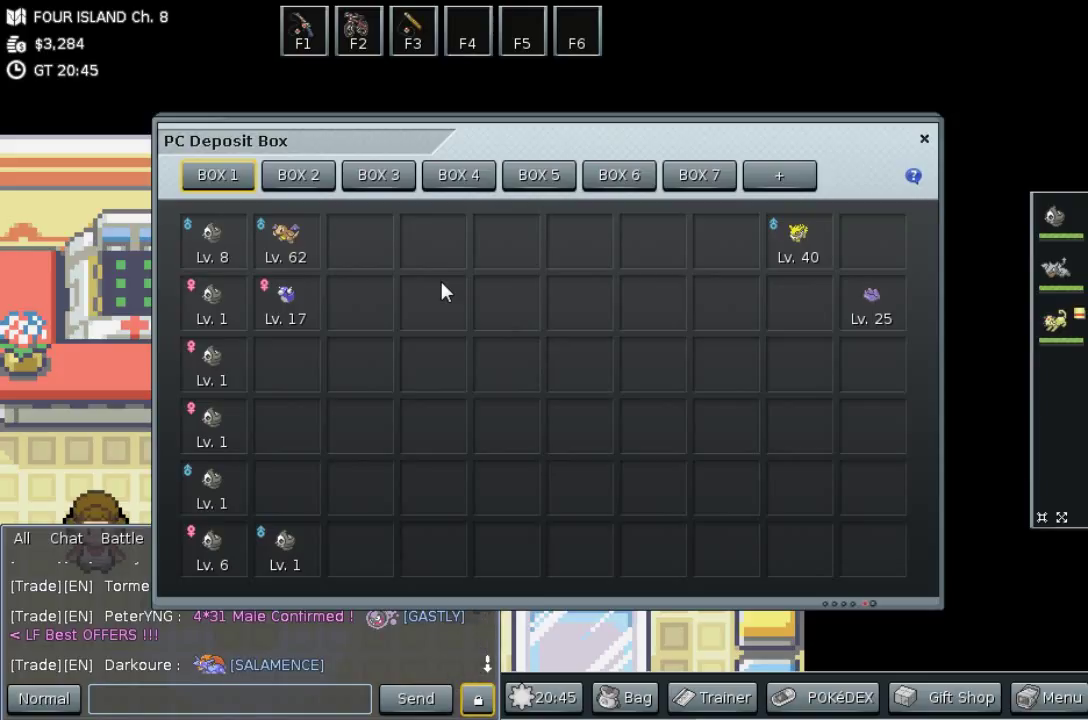
{"action": "mouse_move", "coordinate": [240, 245]}
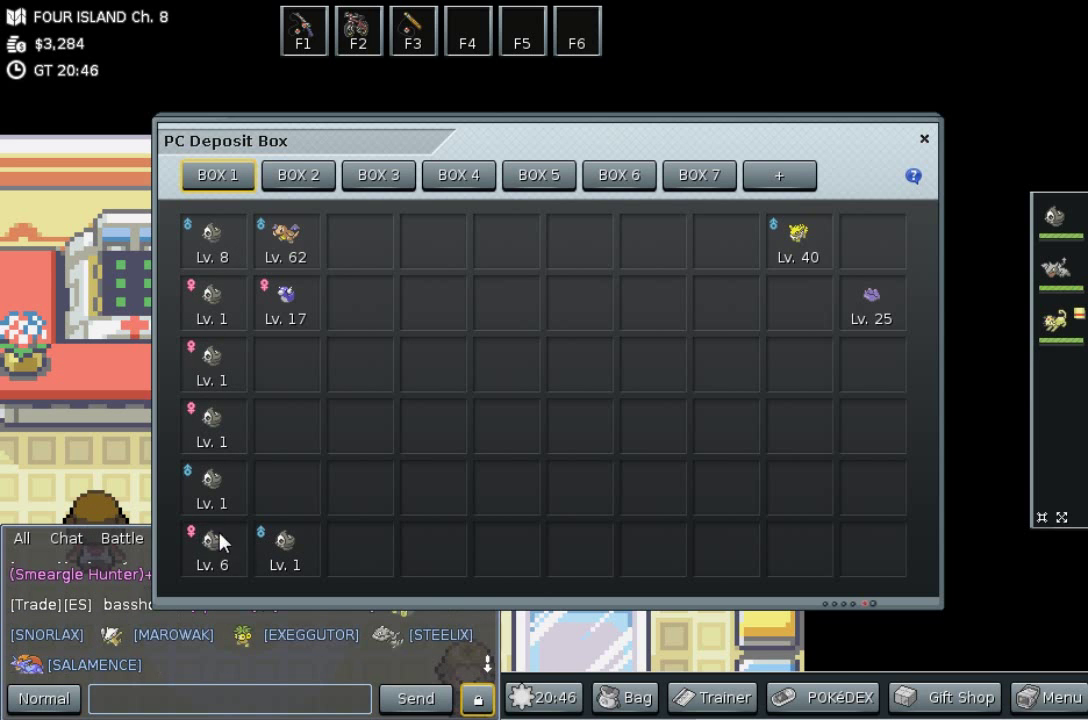
- Check the Lv. 6 Duskull's IV ranges, then view its Impish nature
{"action": "left_click", "coordinate": [212, 540]}
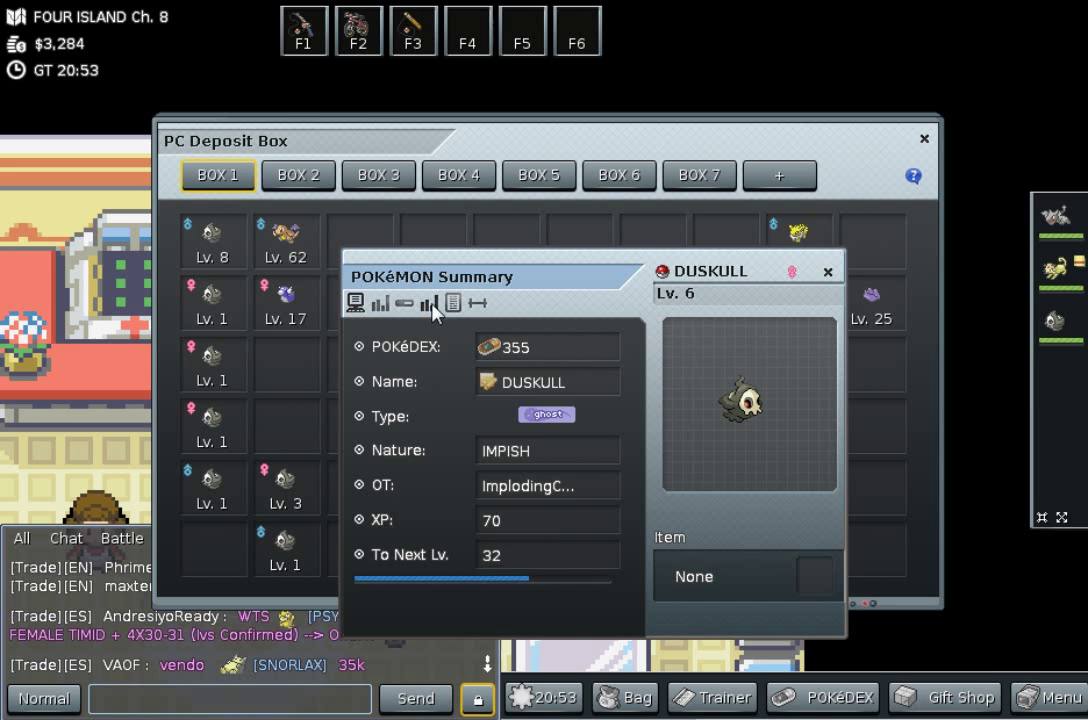
{"action": "left_click", "coordinate": [428, 303]}
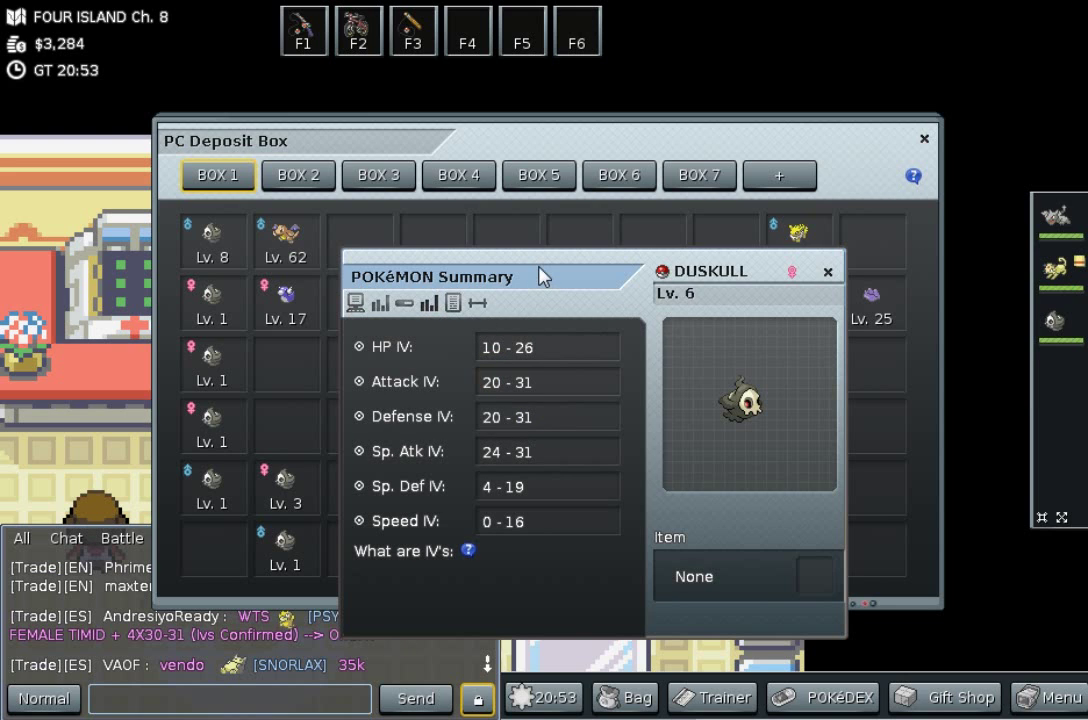
{"action": "mouse_move", "coordinate": [573, 305]}
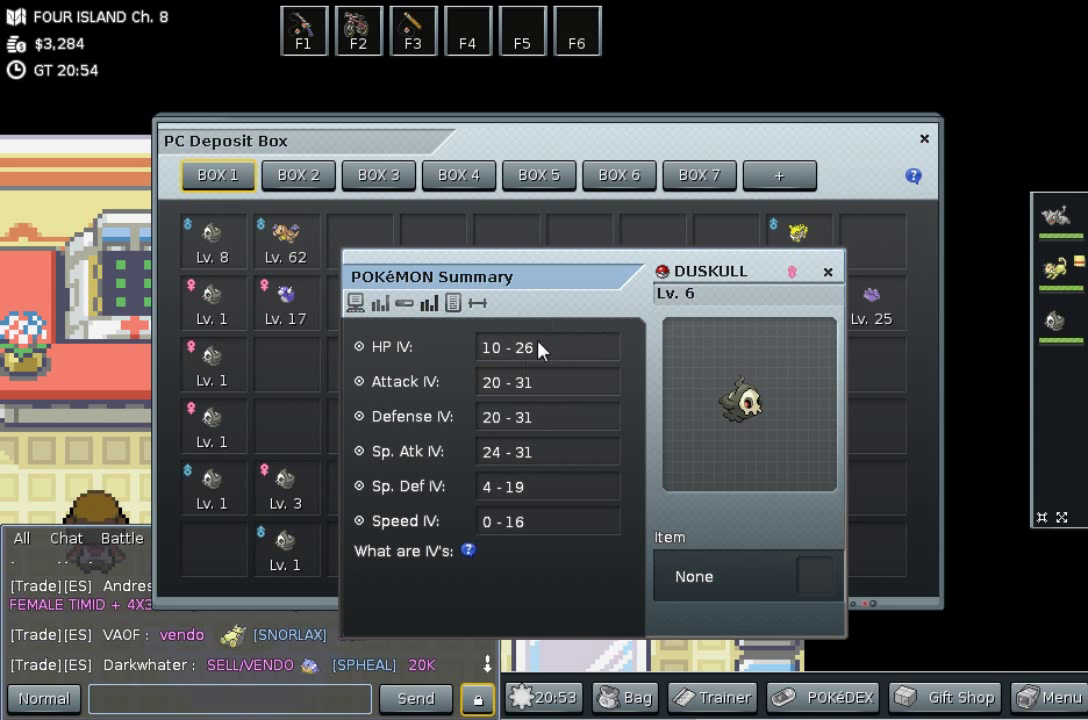
{"action": "mouse_move", "coordinate": [533, 423]}
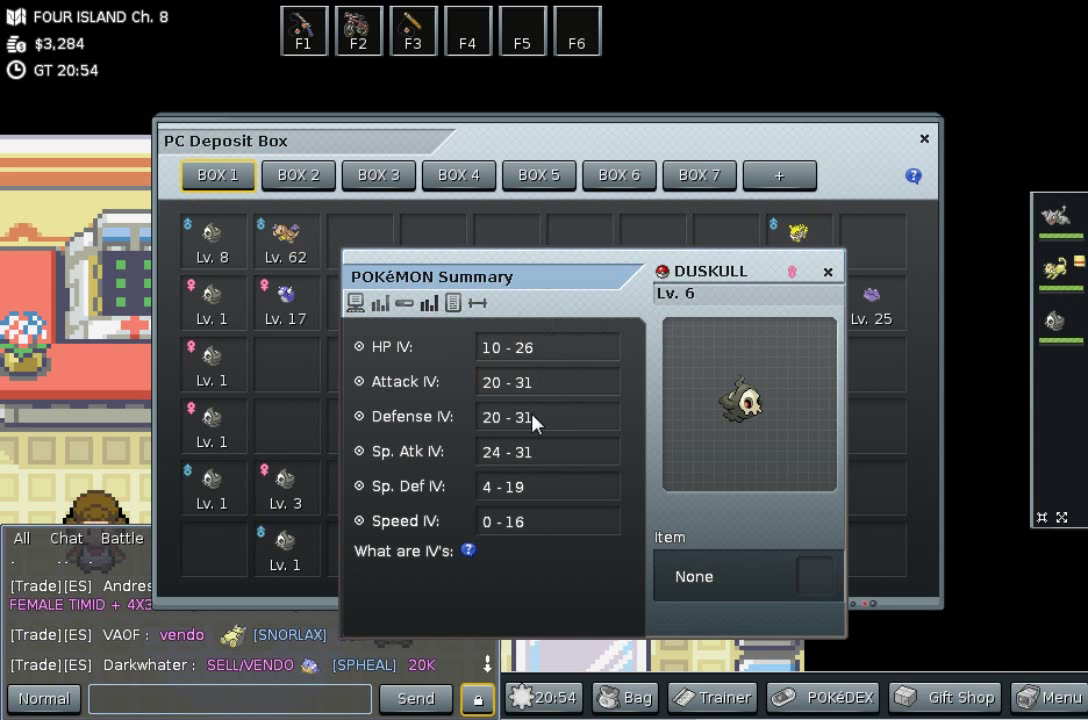
{"action": "mouse_move", "coordinate": [535, 456]}
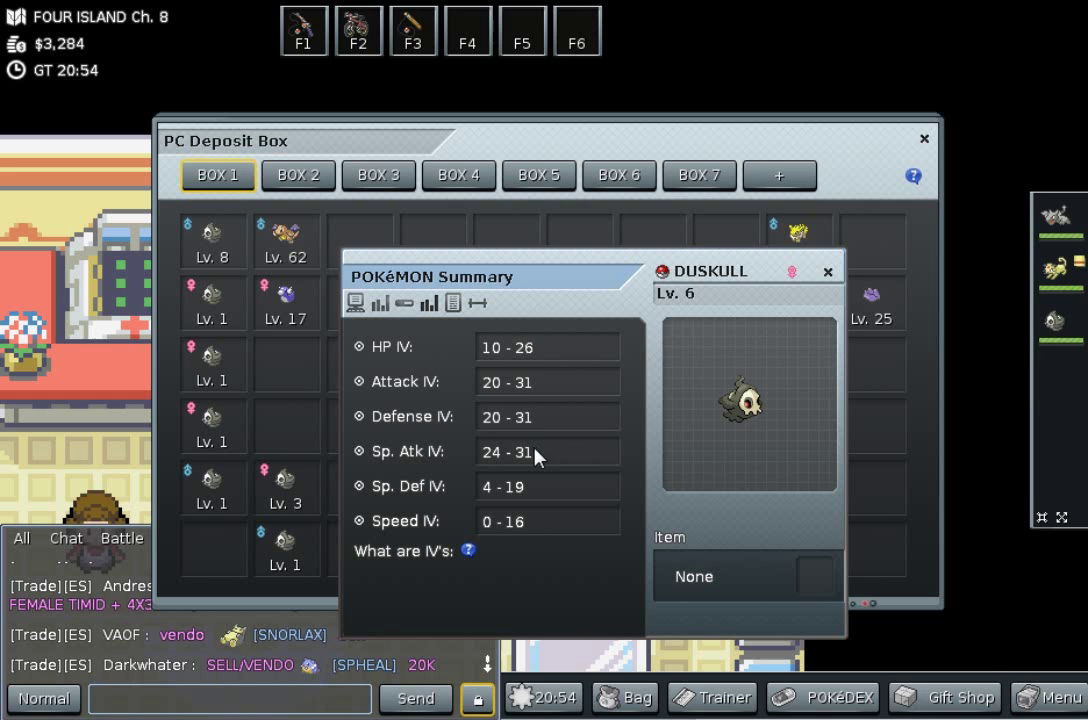
{"action": "mouse_move", "coordinate": [528, 499]}
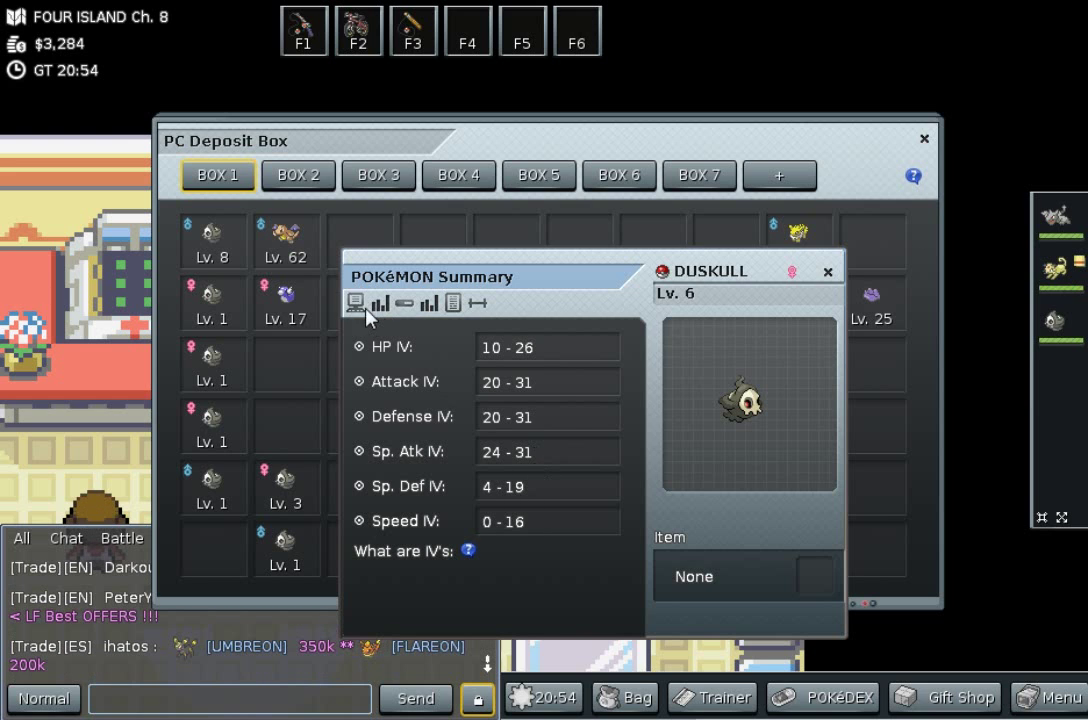
{"action": "left_click", "coordinate": [356, 303]}
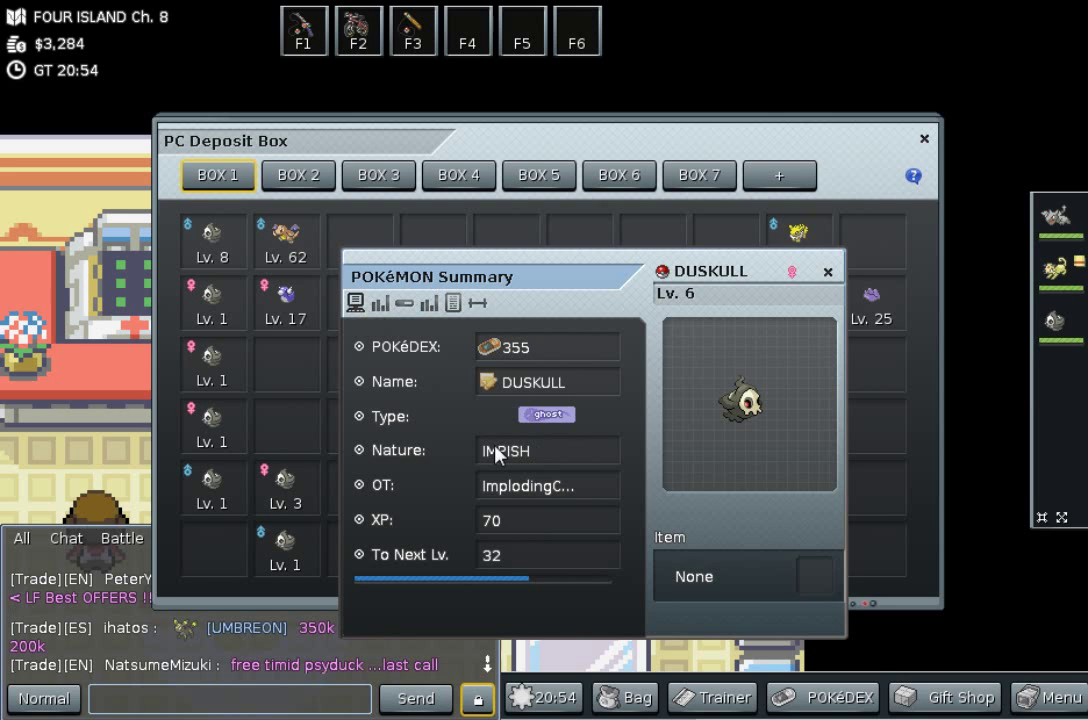
{"action": "mouse_move", "coordinate": [505, 451]}
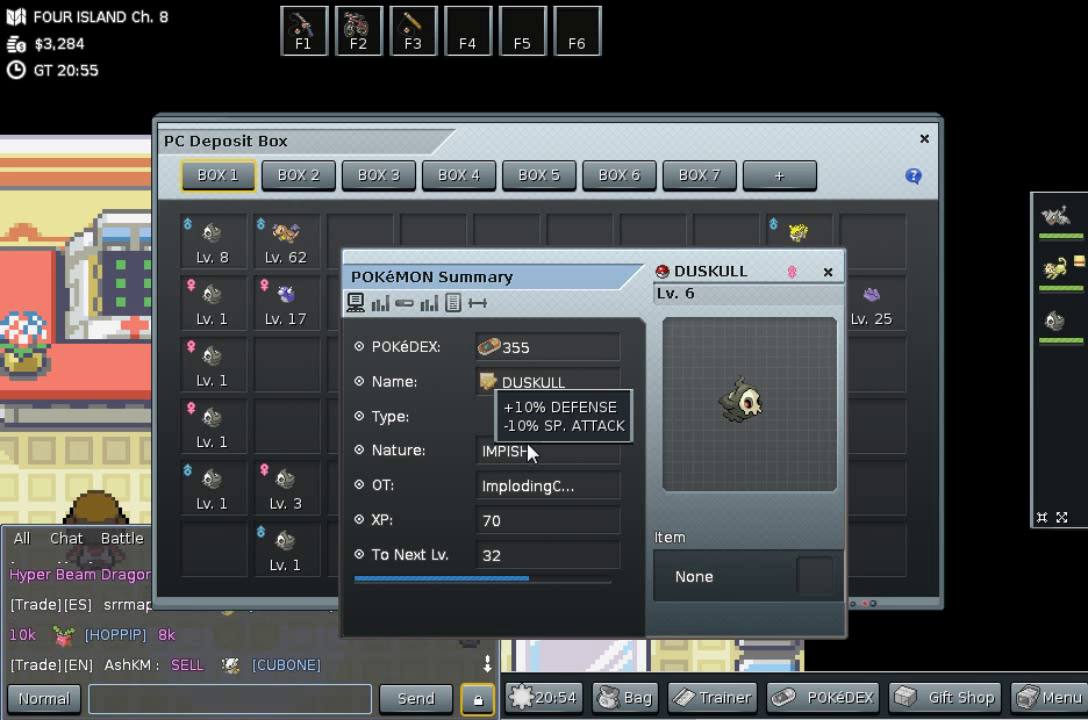
{"action": "mouse_move", "coordinate": [845, 283]}
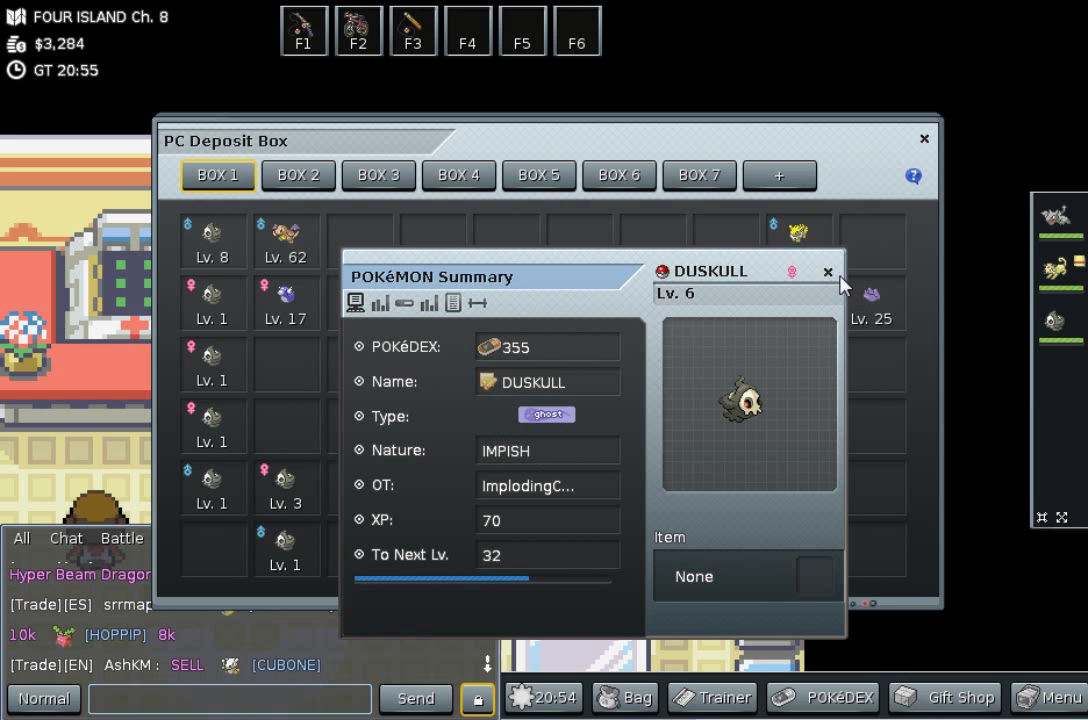
- Check the Lv. 62 Dragonite's IVs and moves, then the Lv. 17 Dratini's IVs
{"action": "left_click", "coordinate": [827, 272]}
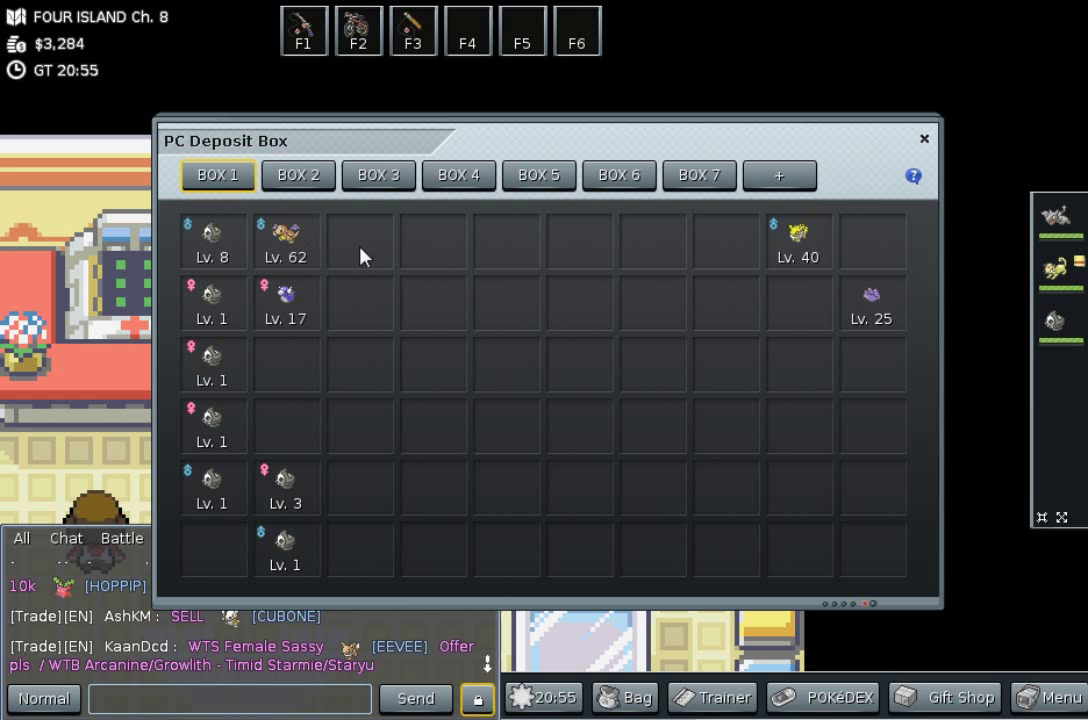
{"action": "mouse_move", "coordinate": [285, 240]}
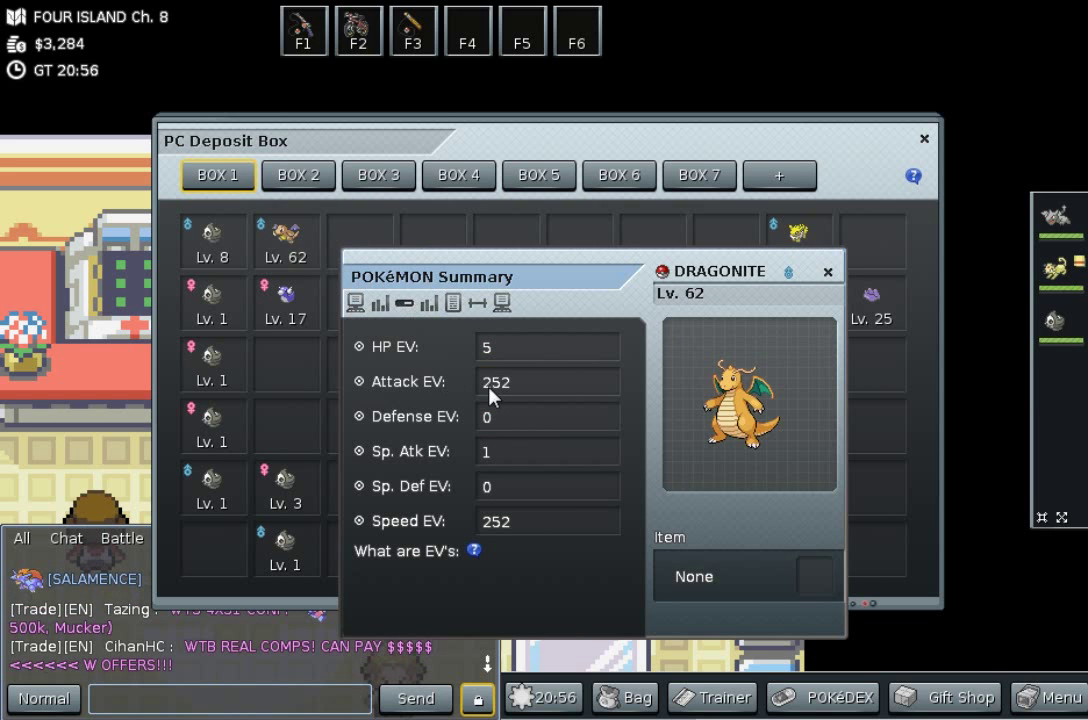
{"action": "left_click", "coordinate": [428, 302]}
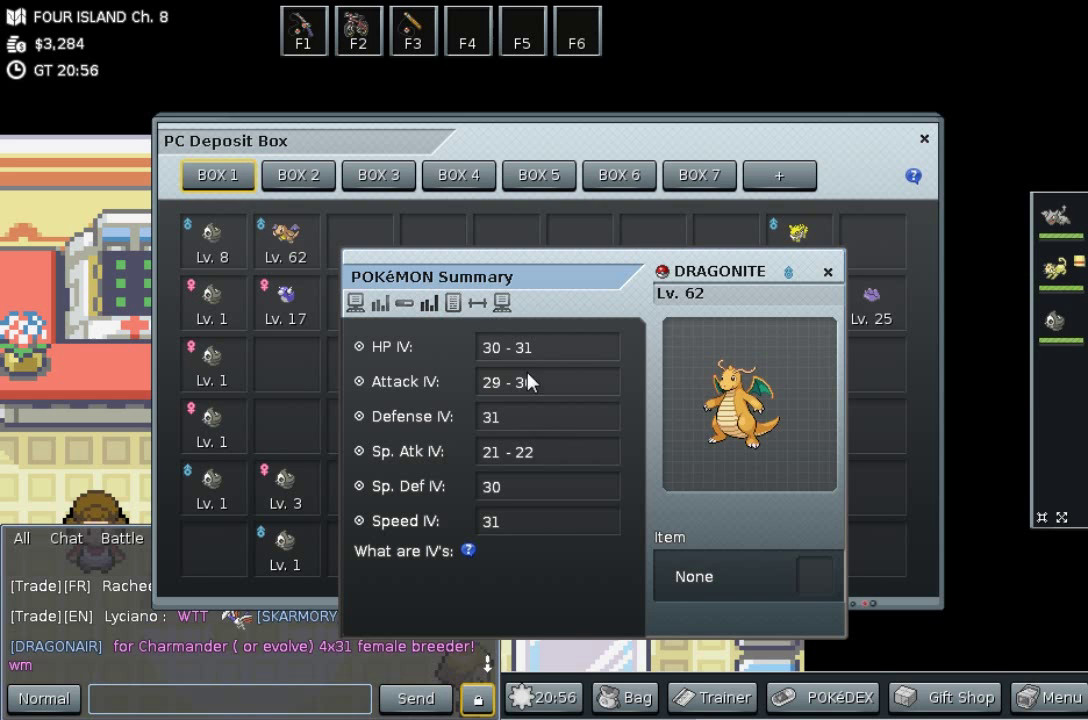
{"action": "left_click", "coordinate": [428, 303]}
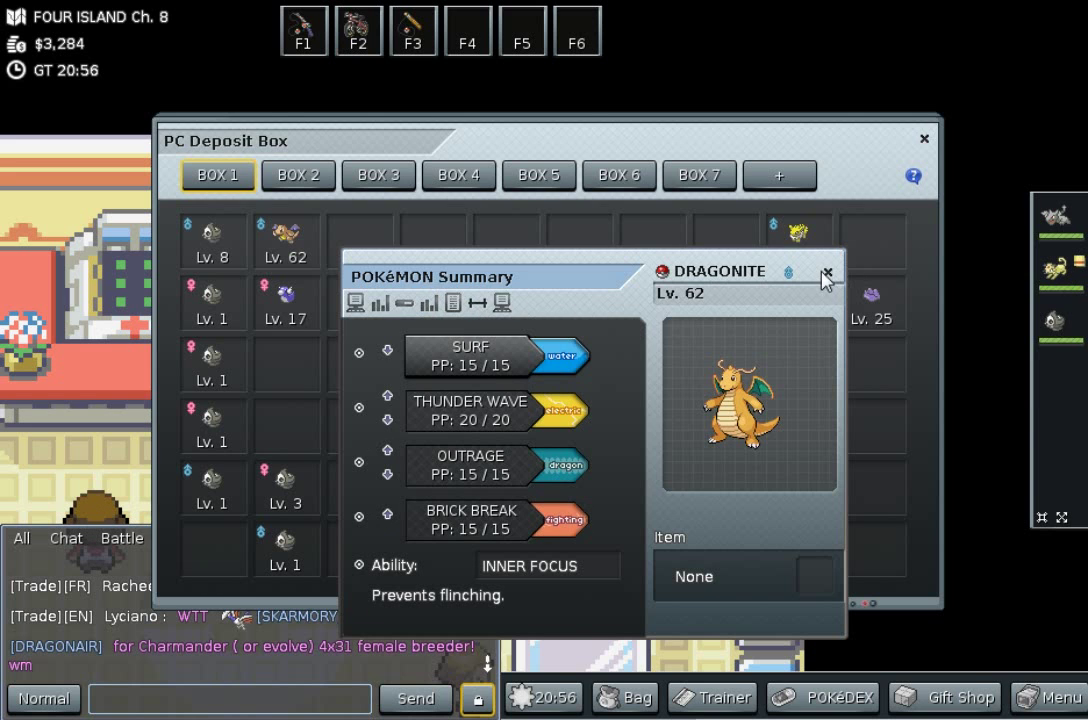
{"action": "left_click", "coordinate": [287, 292]}
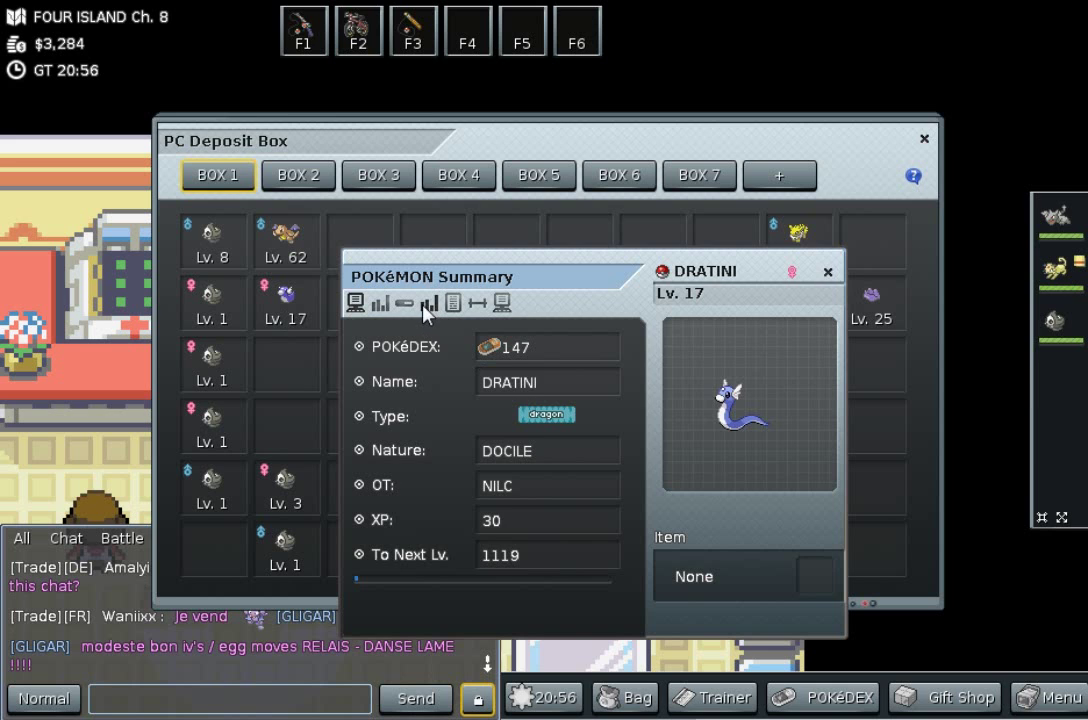
{"action": "left_click", "coordinate": [405, 303]}
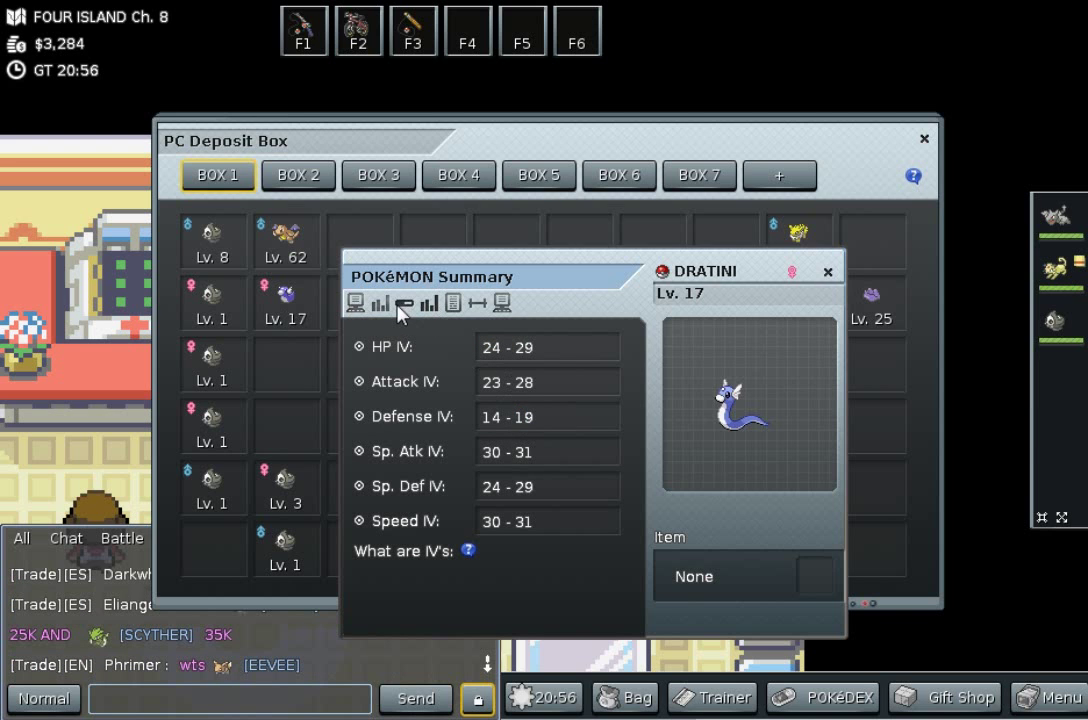
{"action": "left_click", "coordinate": [827, 271]}
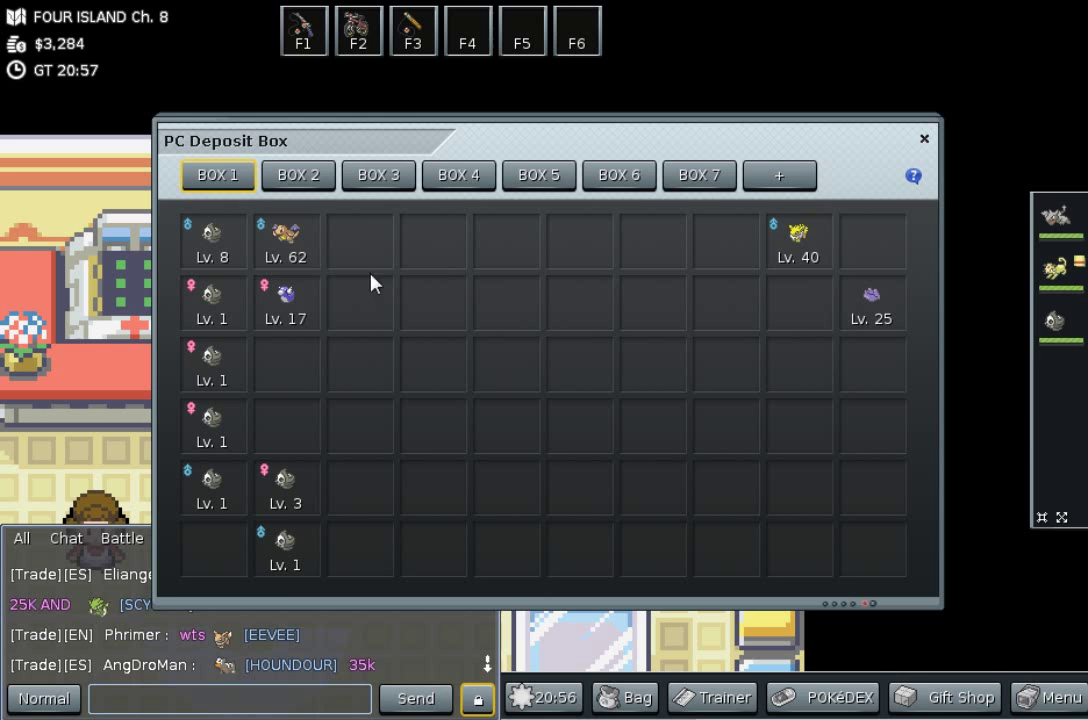
{"action": "mouse_move", "coordinate": [335, 369]}
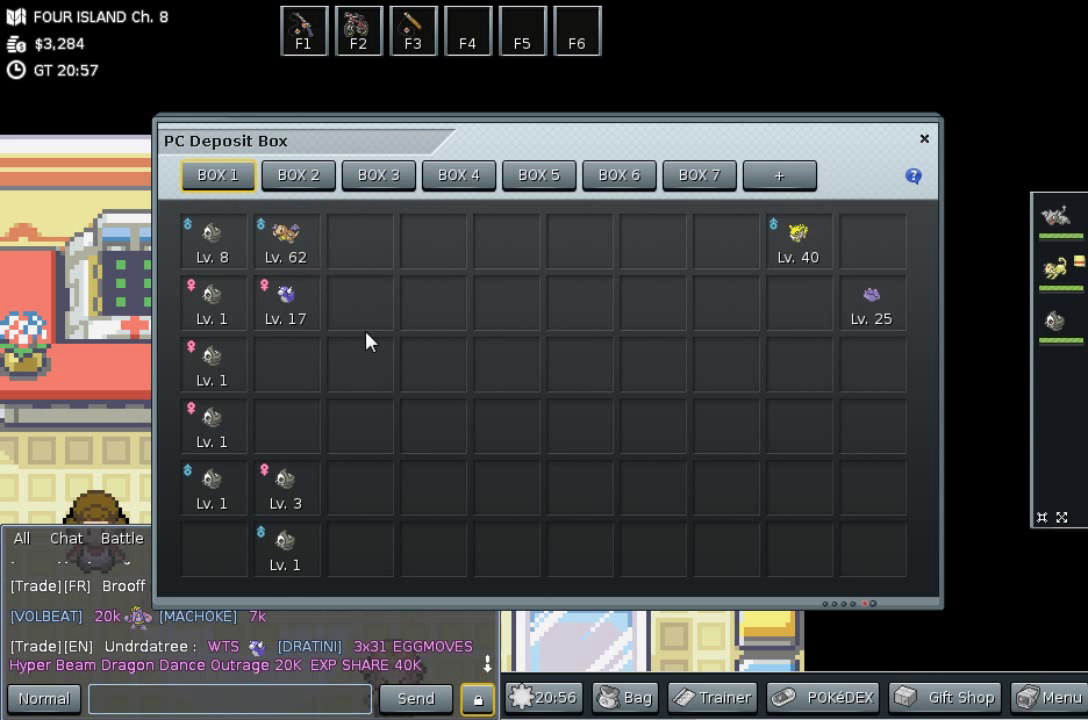
{"action": "mouse_move", "coordinate": [285, 240]}
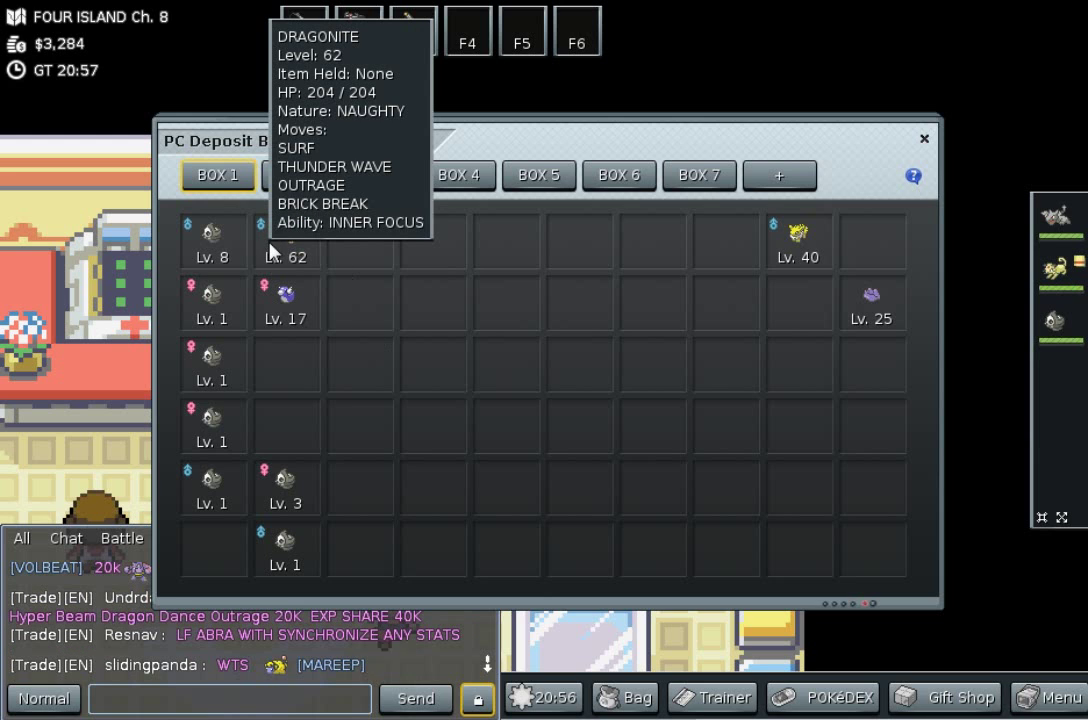
{"action": "mouse_move", "coordinate": [262, 268]}
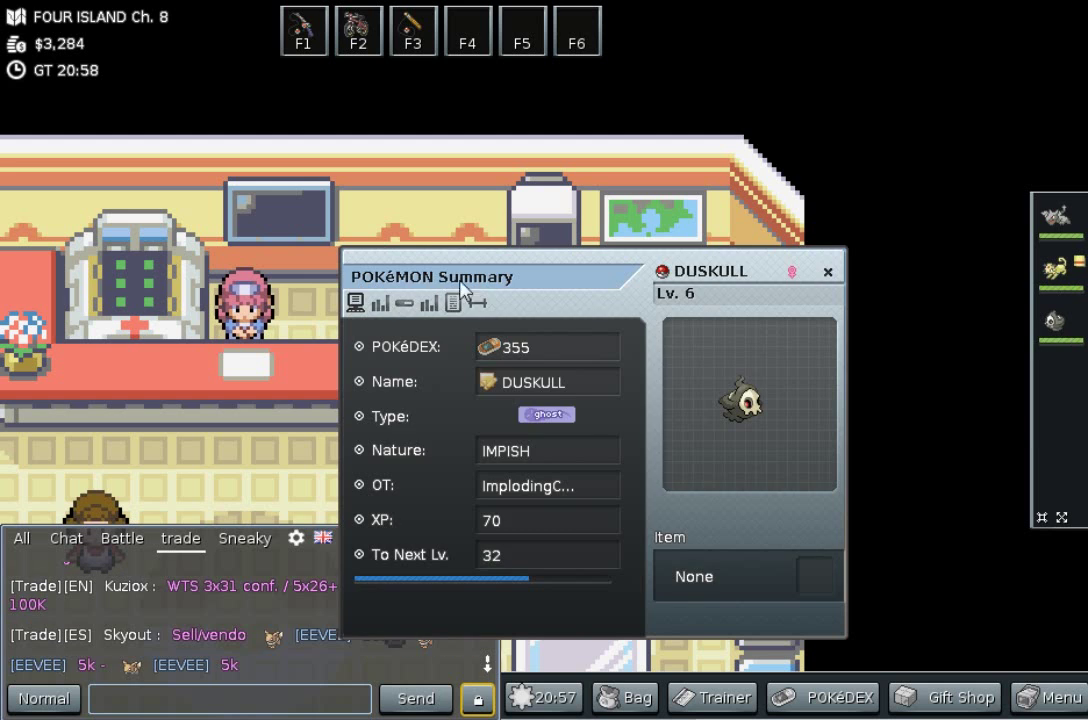
- Check Duskull's moves, Levitate ability and EVs (2 Attack), then close its summary
{"action": "left_click", "coordinate": [404, 303]}
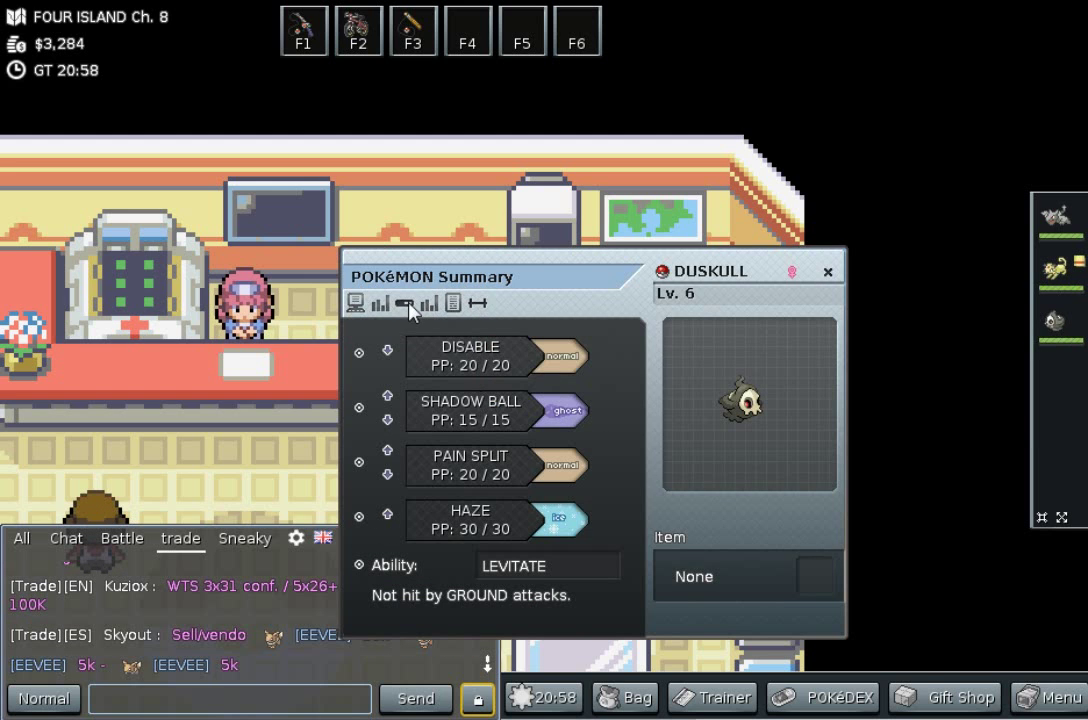
{"action": "left_click", "coordinate": [404, 303]}
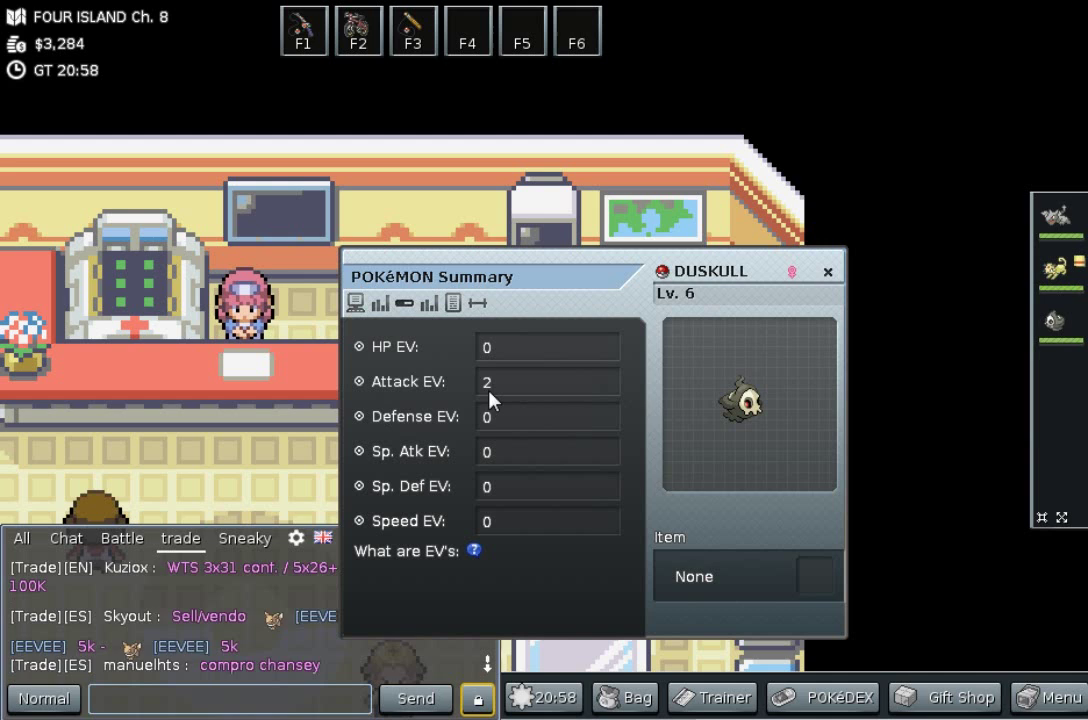
{"action": "scroll", "scroll_direction": "down", "scroll_amount": 3}
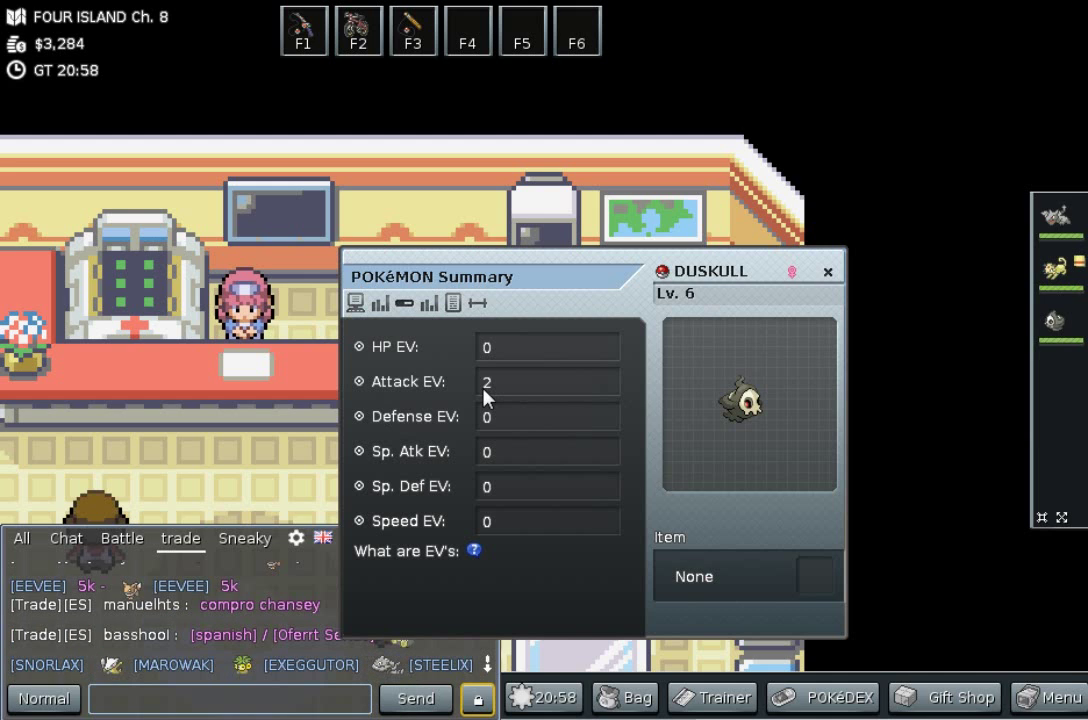
{"action": "mouse_move", "coordinate": [795, 278]}
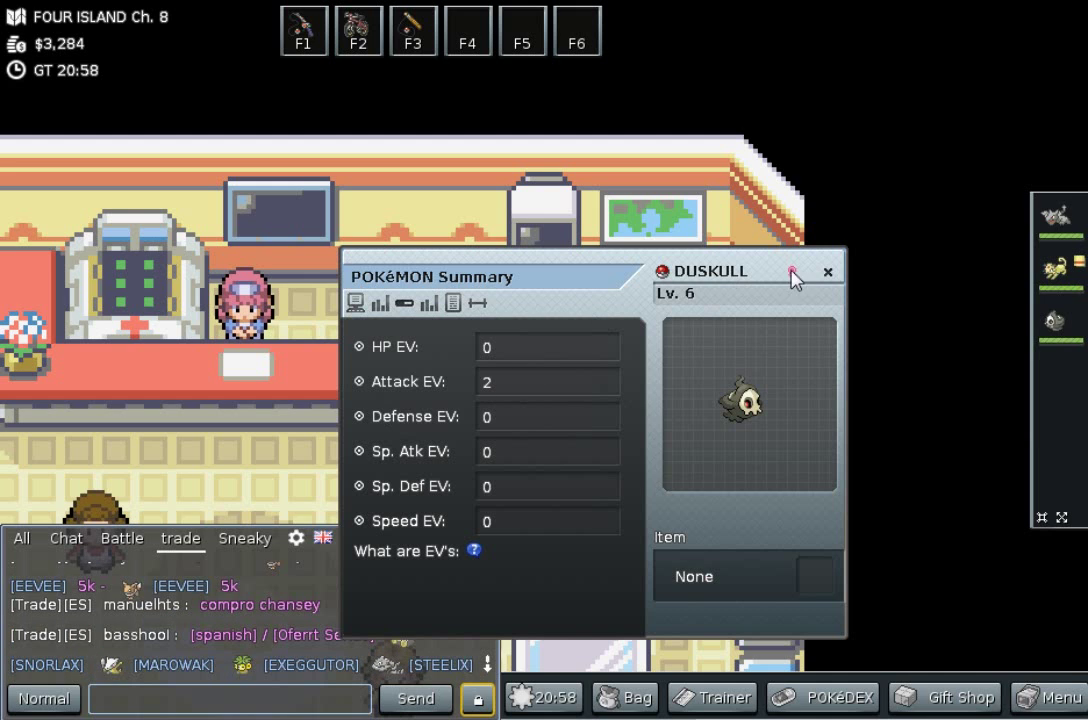
{"action": "mouse_move", "coordinate": [832, 283]}
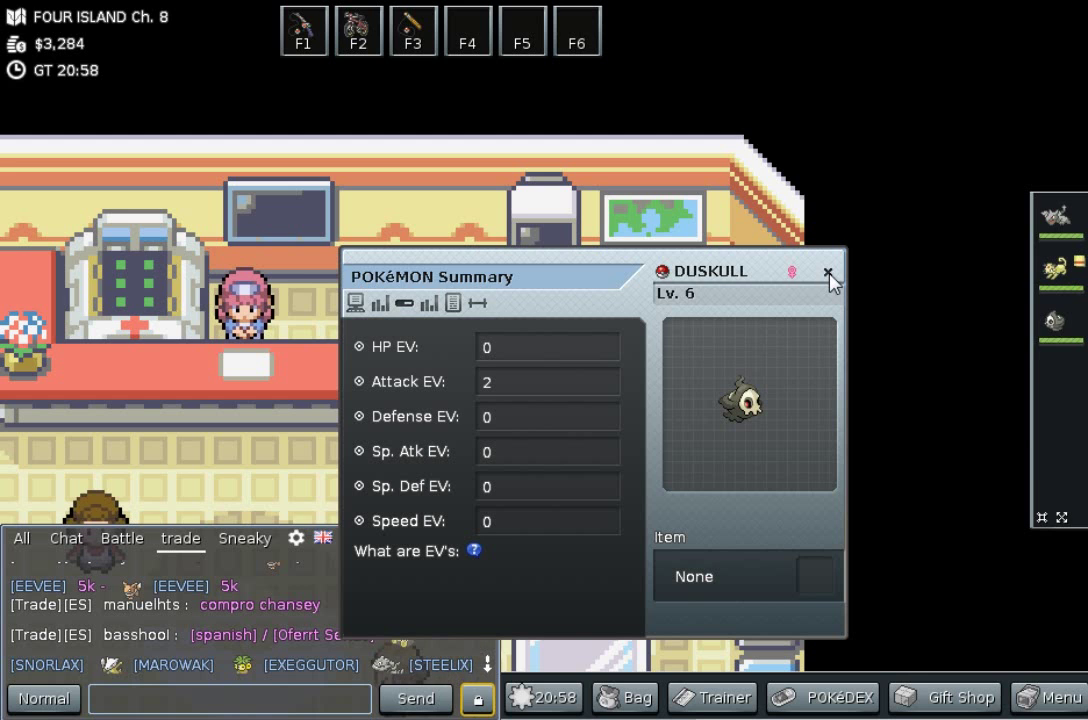
{"action": "left_click", "coordinate": [828, 273]}
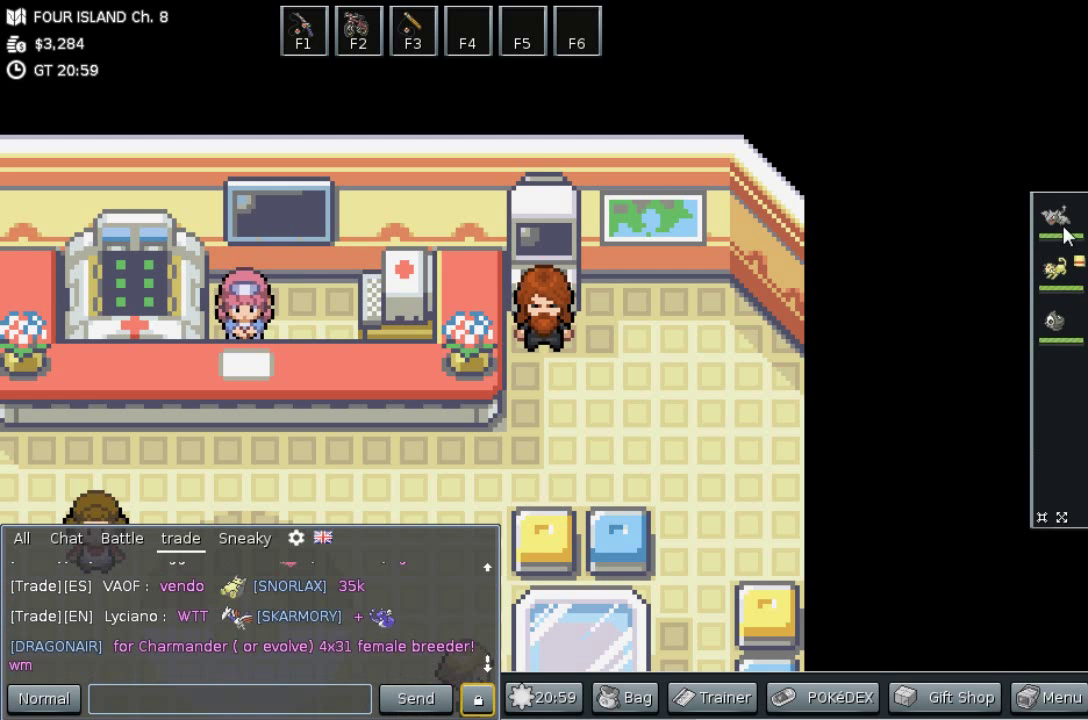
{"action": "mouse_move", "coordinate": [1055, 215]}
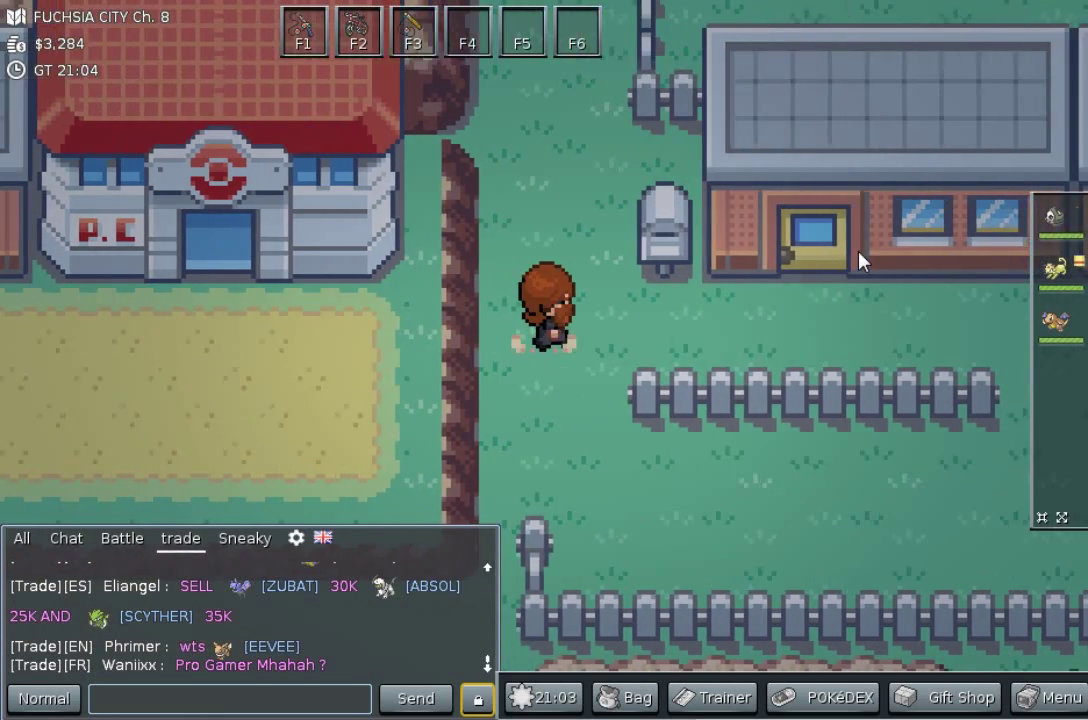
- Walk through the house beside the Fuchsia Pokémon Center up to the pond
{"action": "key", "text": "up"}
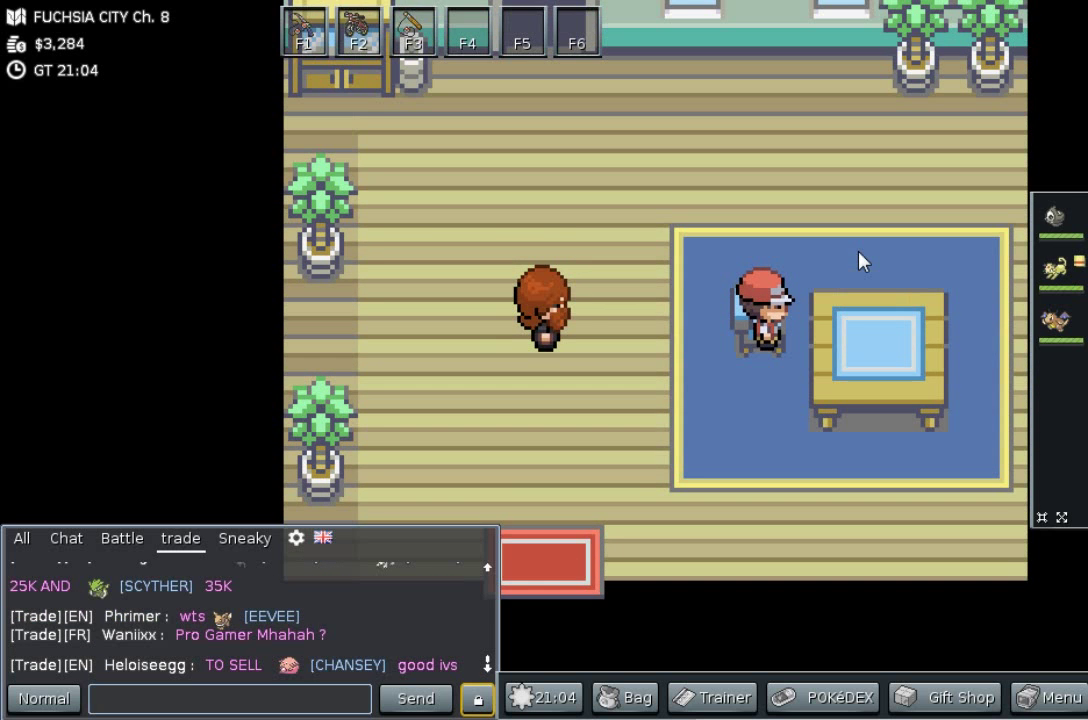
{"action": "key", "text": "up"}
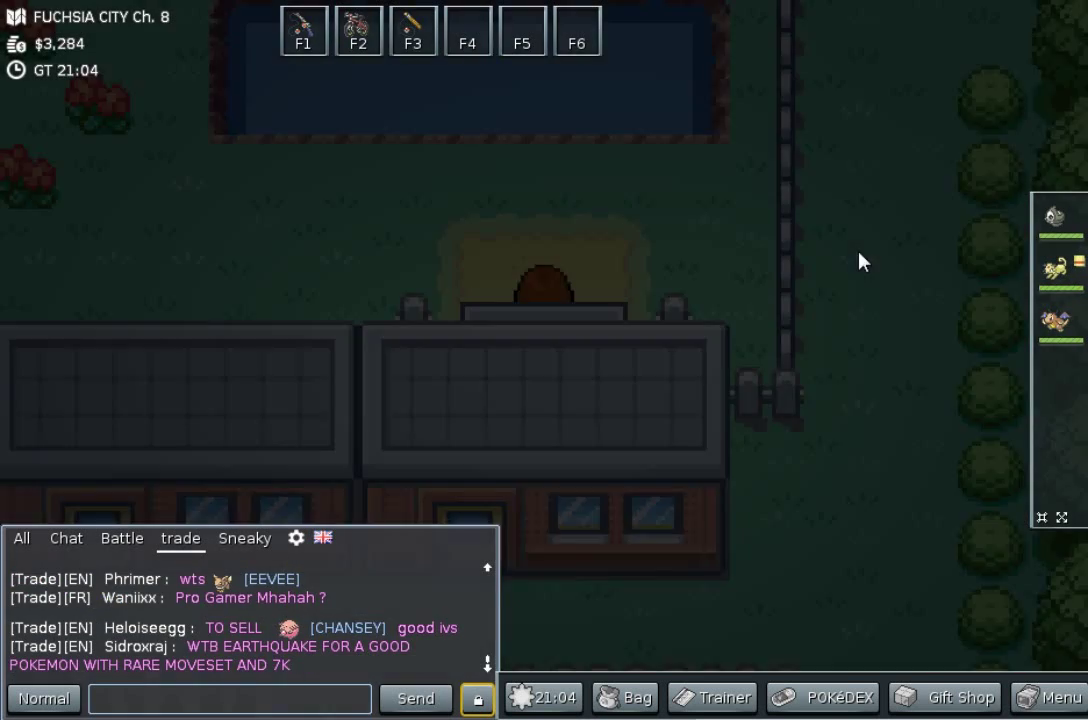
{"action": "key", "text": "up"}
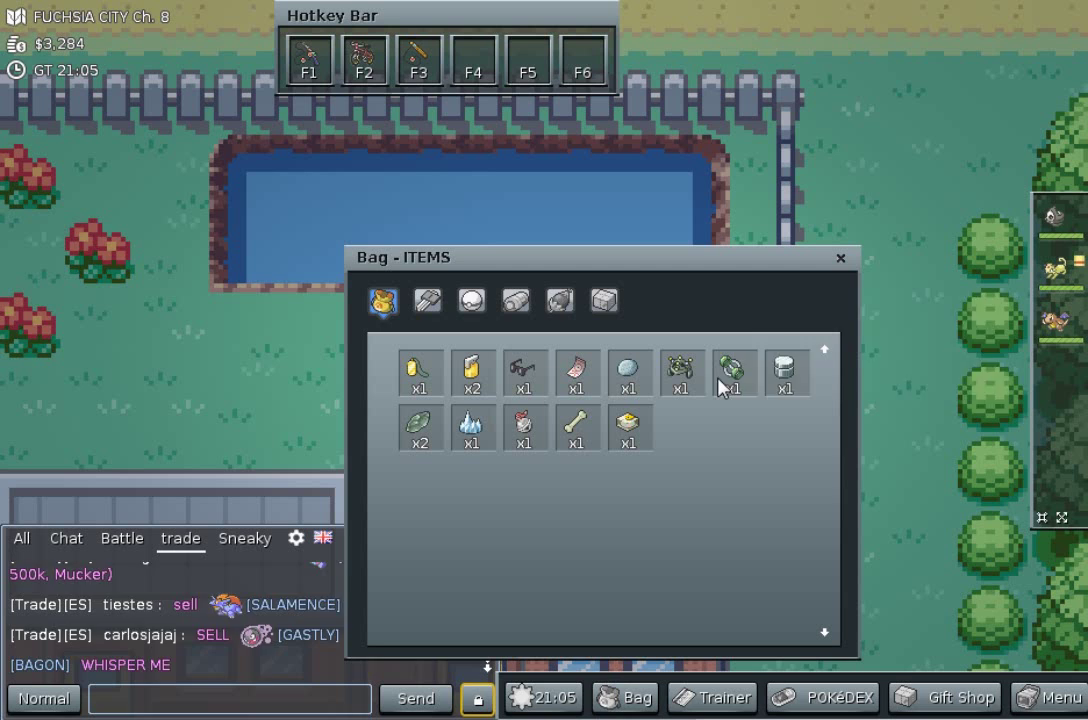
{"action": "mouse_move", "coordinate": [731, 373]}
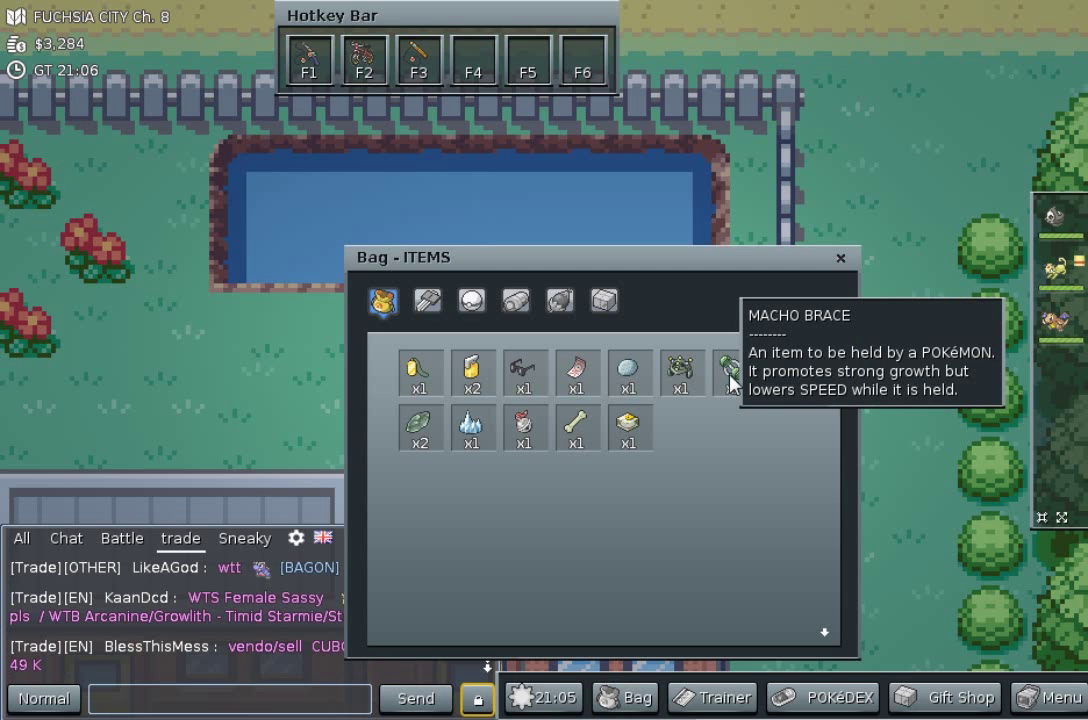
- Give Duskull the Macho Brace from the Items pocket and close the bag
{"action": "left_click", "coordinate": [733, 373]}
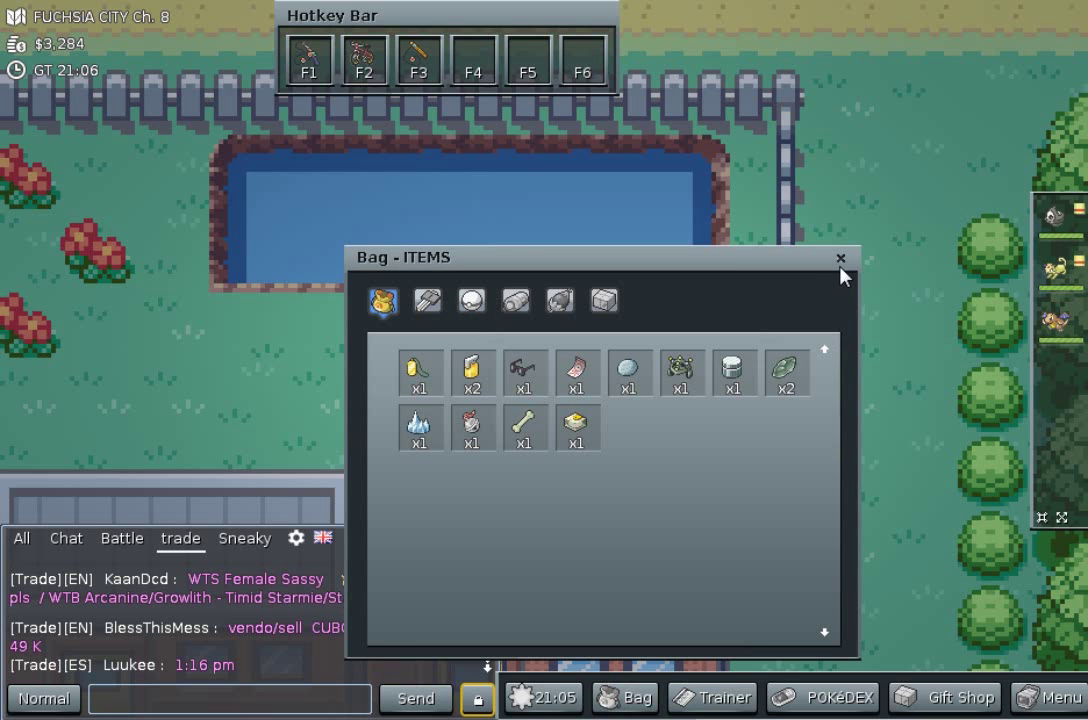
{"action": "left_click", "coordinate": [840, 258]}
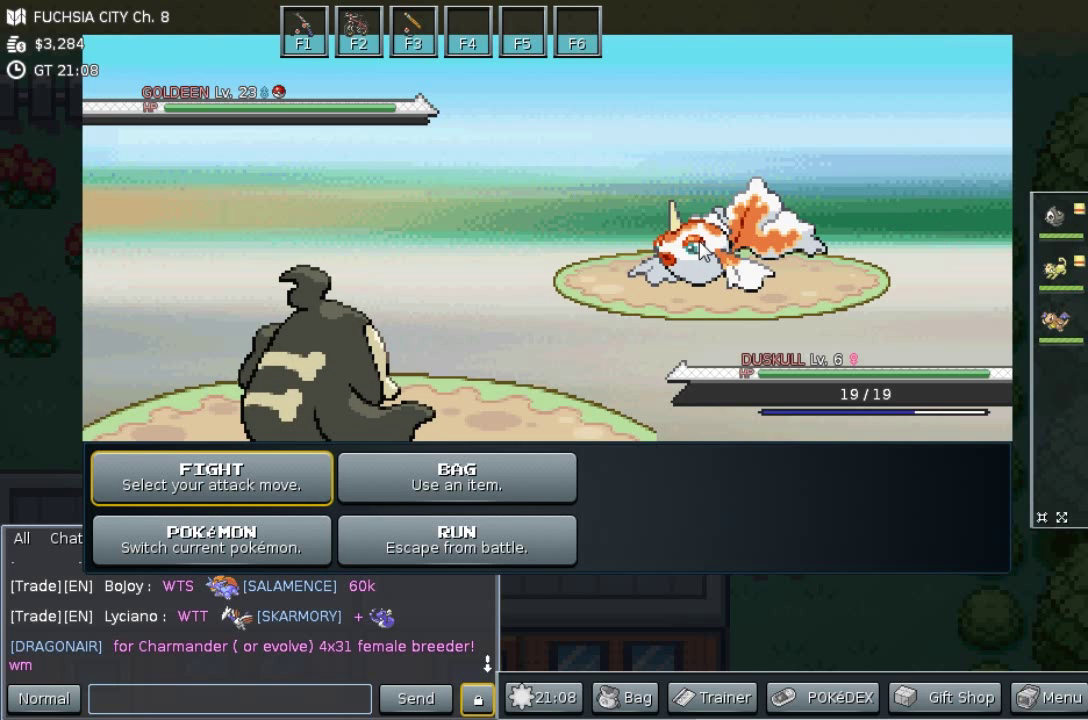
{"action": "mouse_move", "coordinate": [490, 260]}
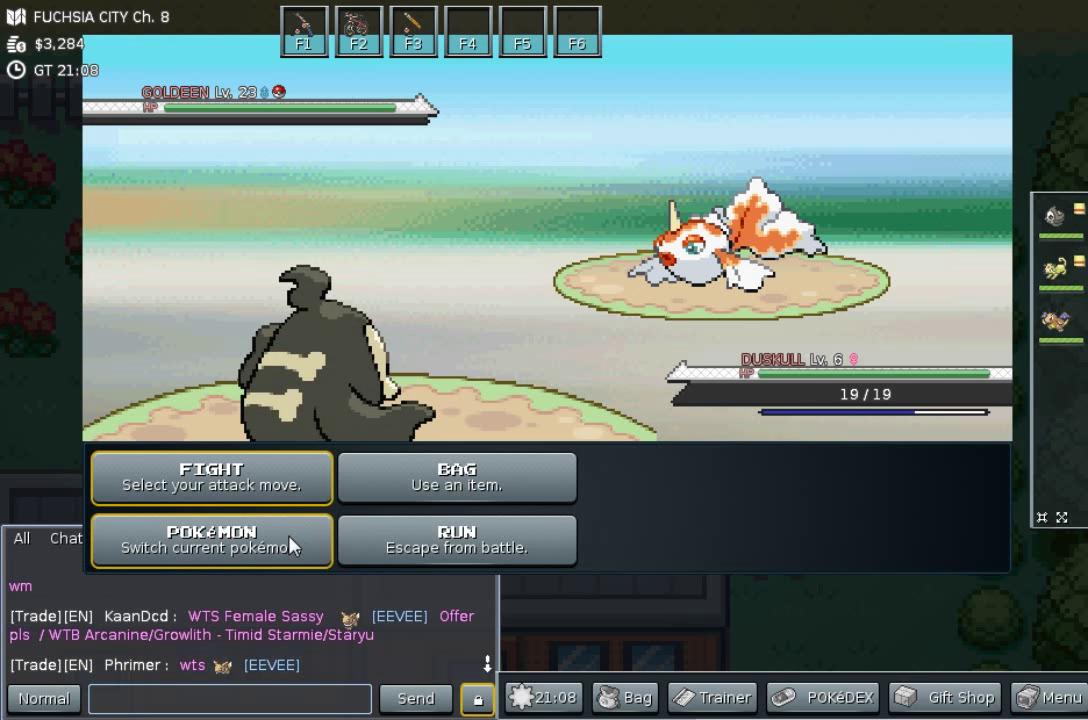
- Switch Duskull out and defeat the wild Lv. 23 Goldeen
{"action": "left_click", "coordinate": [210, 541]}
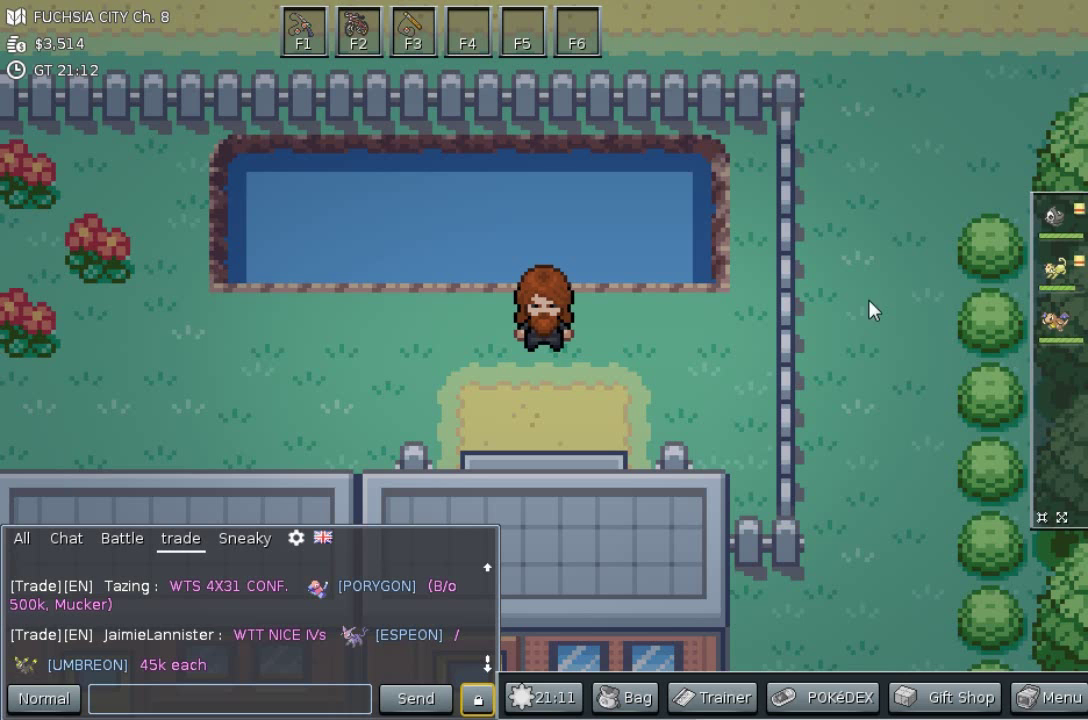
{"action": "mouse_move", "coordinate": [800, 200]}
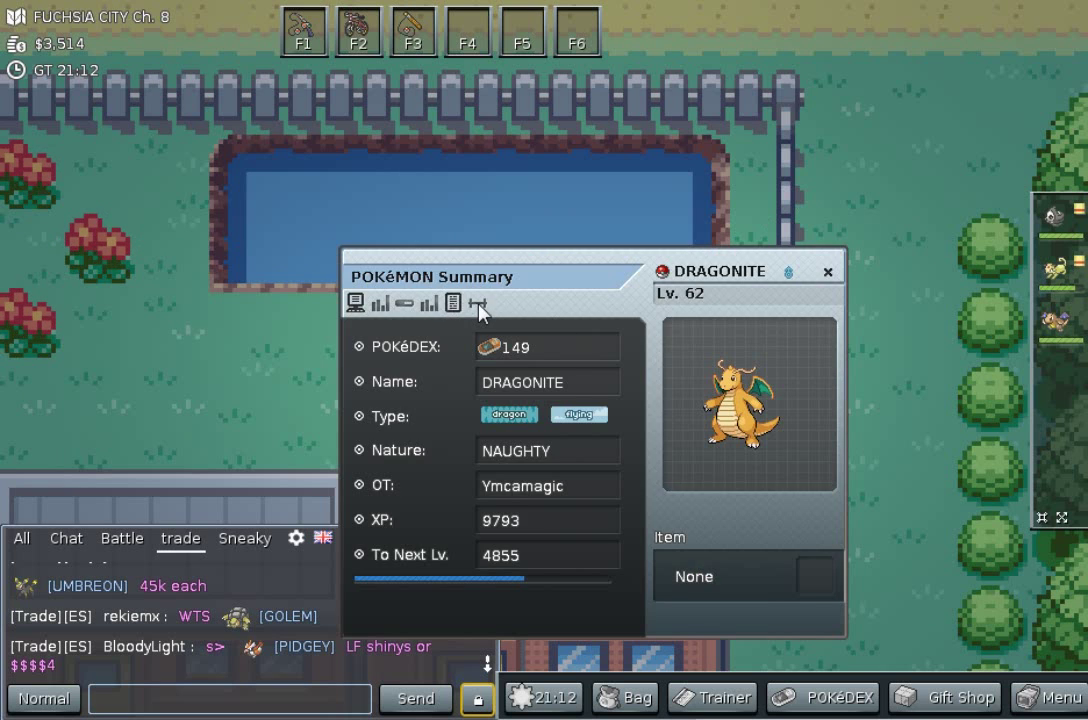
- Use Dragonite's Fly to reach Route 4 near Mt. Moon
{"action": "left_click", "coordinate": [478, 303]}
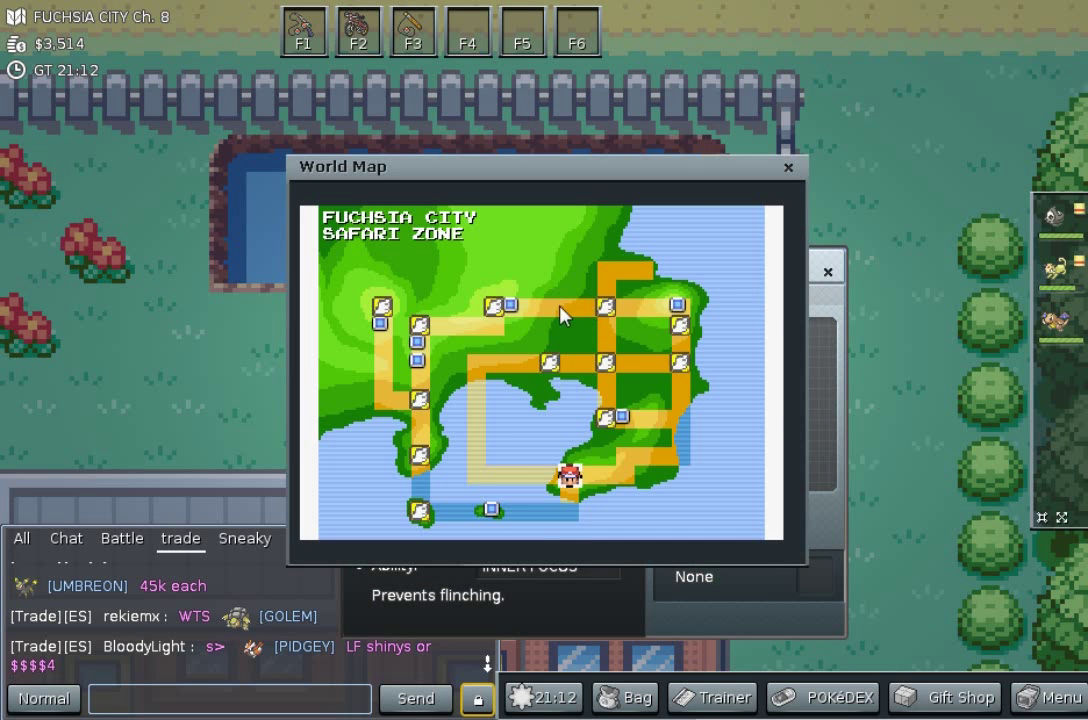
{"action": "mouse_move", "coordinate": [488, 305]}
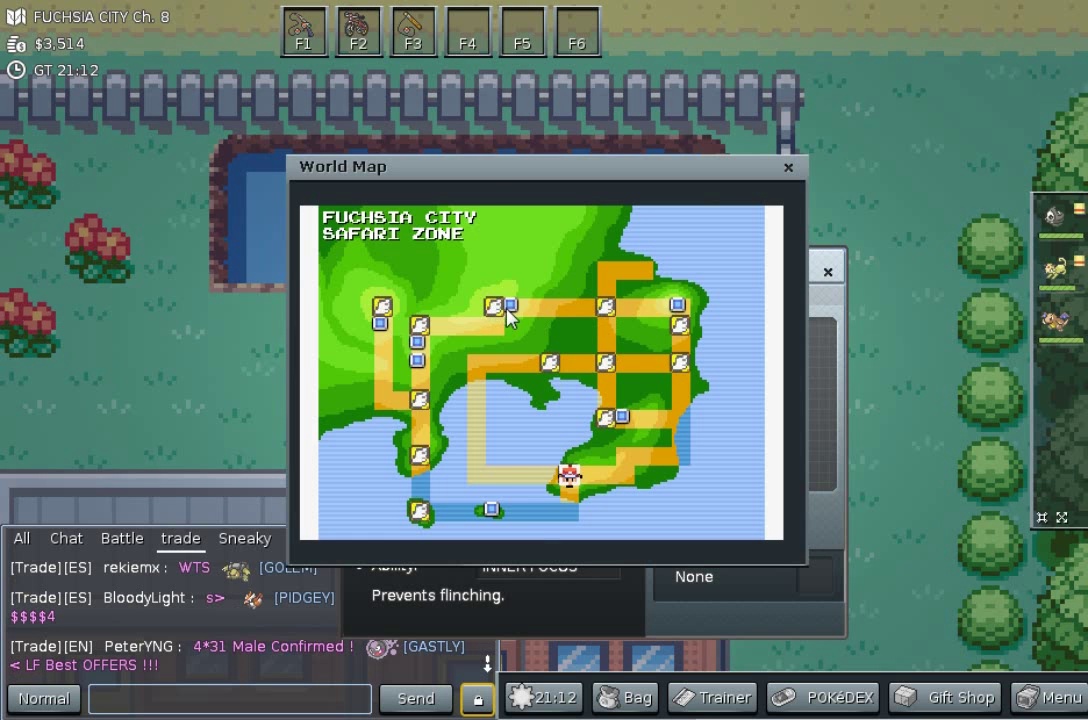
{"action": "left_click", "coordinate": [788, 167]}
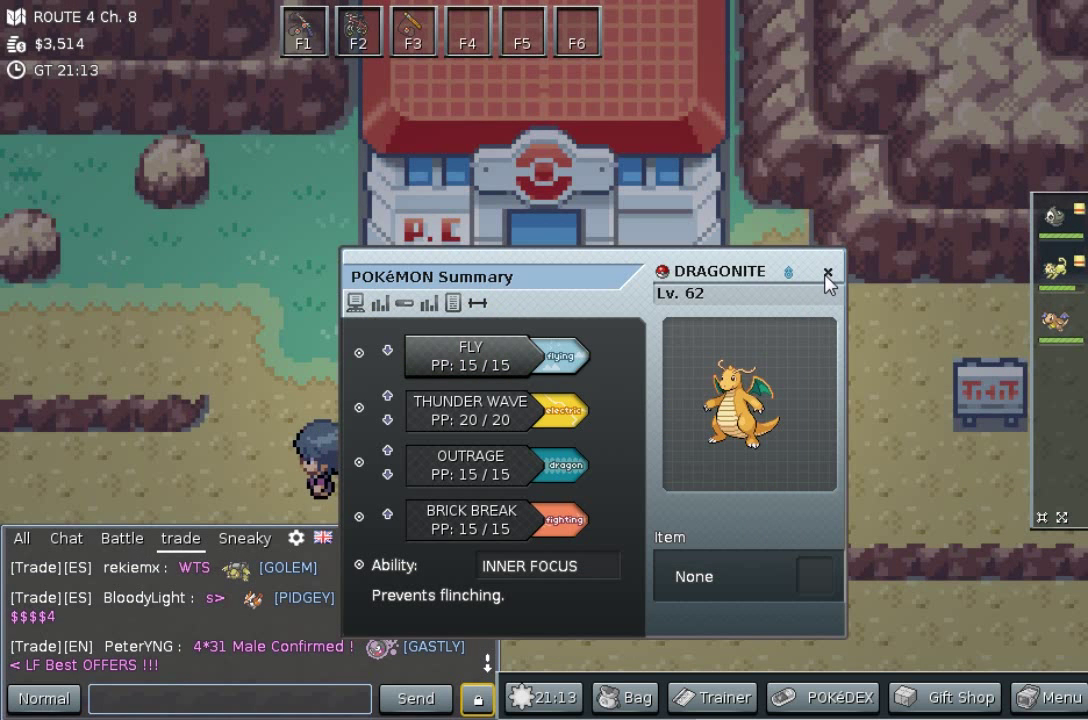
{"action": "left_click", "coordinate": [828, 273]}
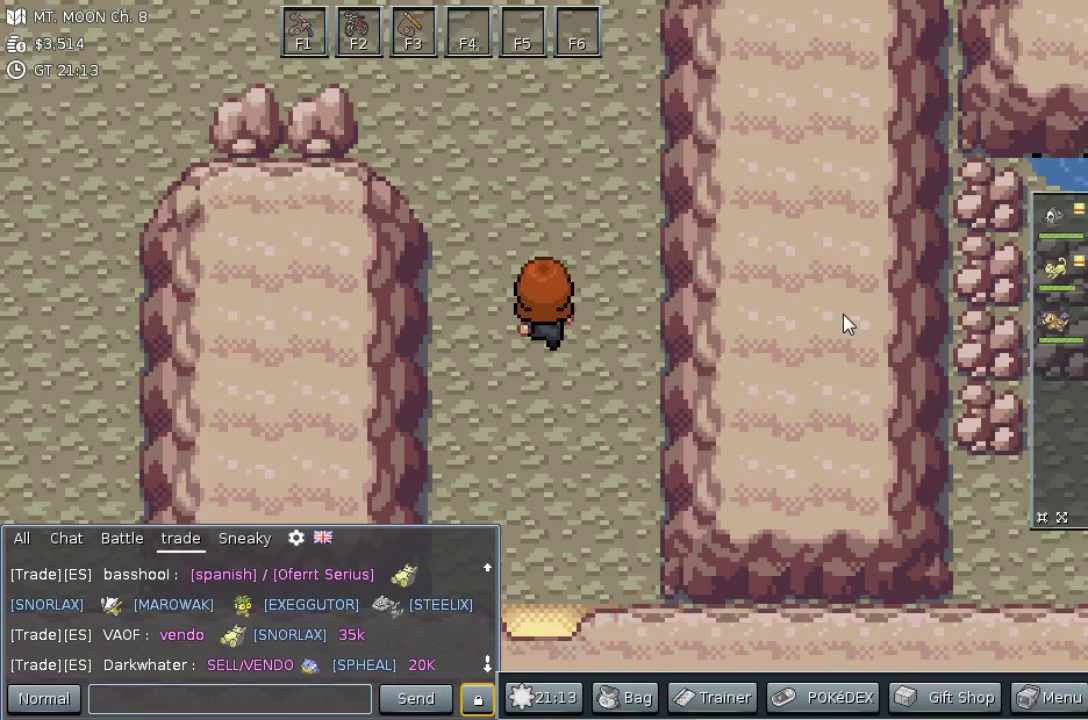
- Walk deeper into Mt. Moon until a wild Lv. 7 Paras appears
{"action": "key", "text": "up"}
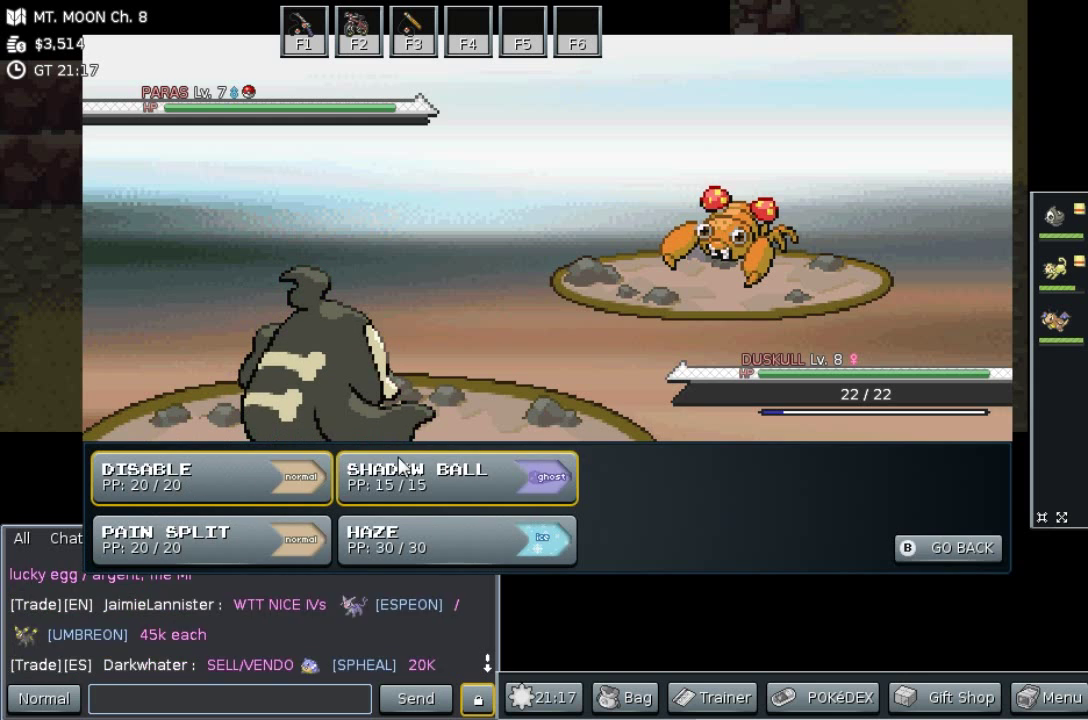
- Use Shadow Ball, switch partners, and defeat the Paras, bringing Attack EVs to 10
{"action": "left_click", "coordinate": [946, 547]}
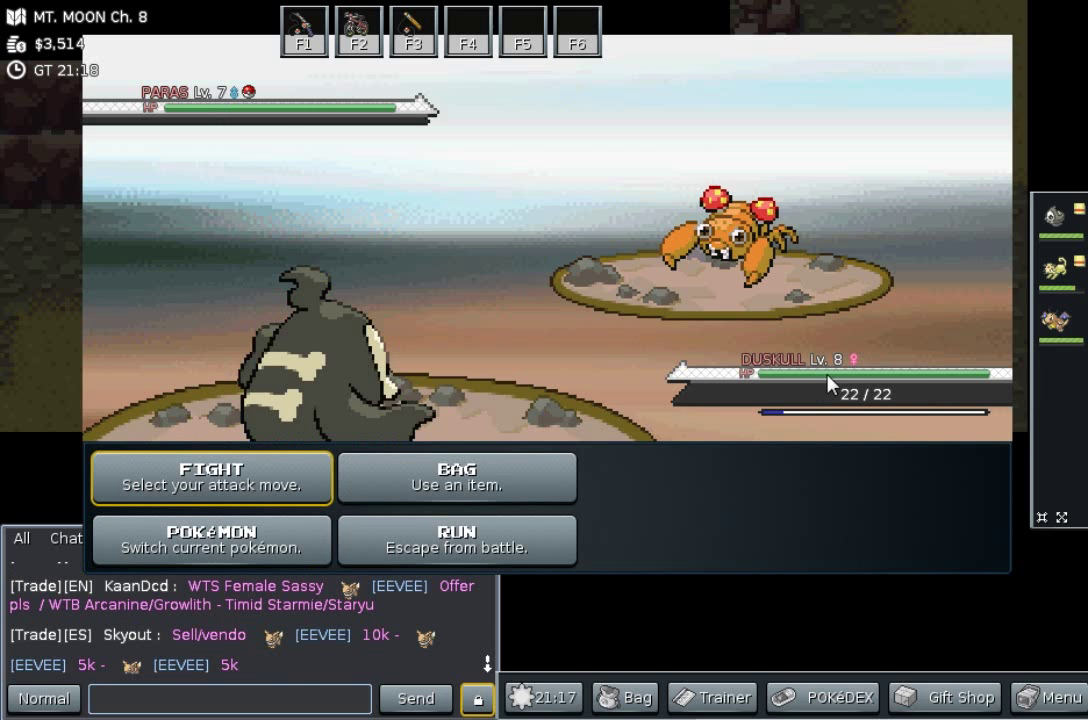
{"action": "left_click", "coordinate": [211, 540]}
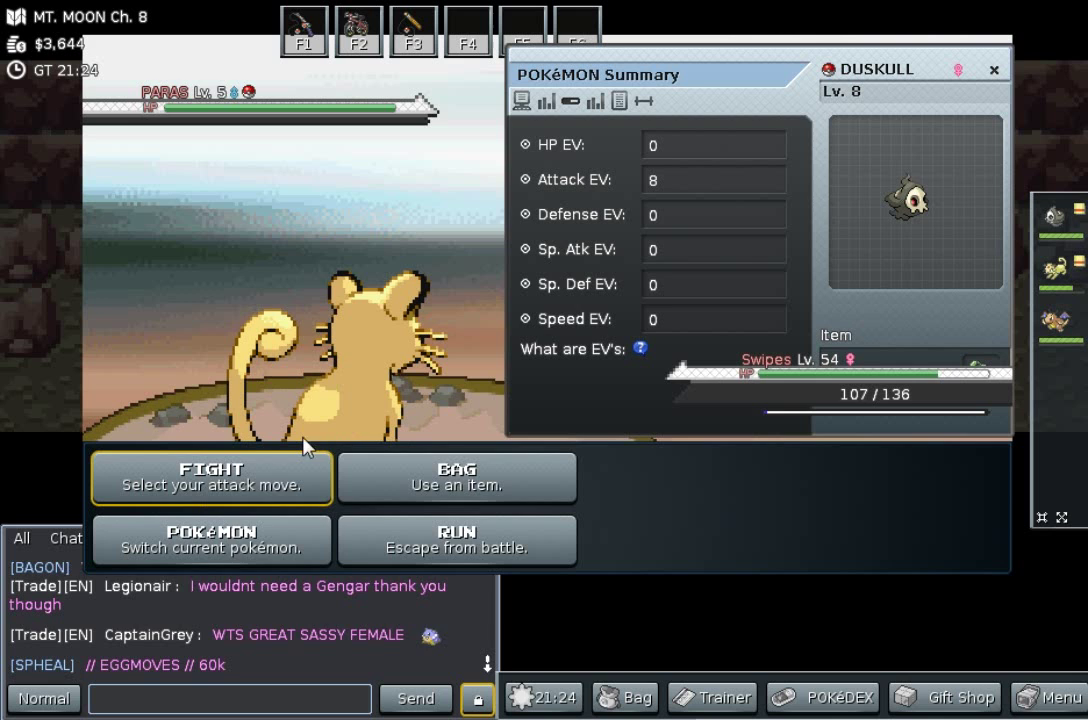
{"action": "left_click", "coordinate": [211, 478]}
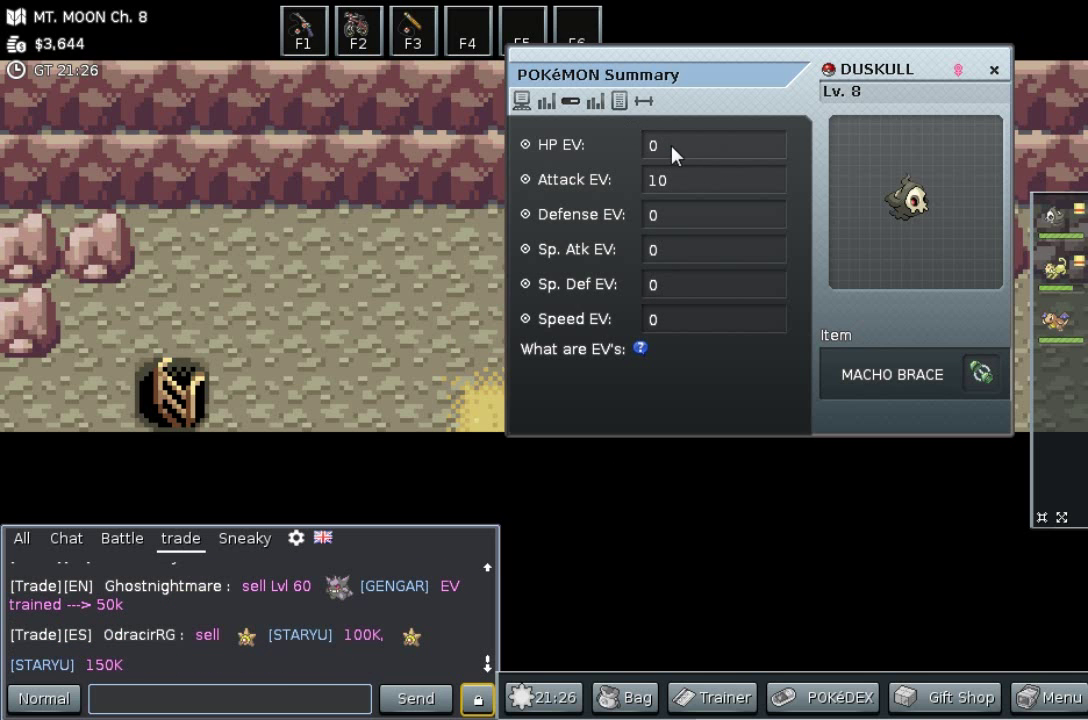
{"action": "mouse_move", "coordinate": [643, 331]}
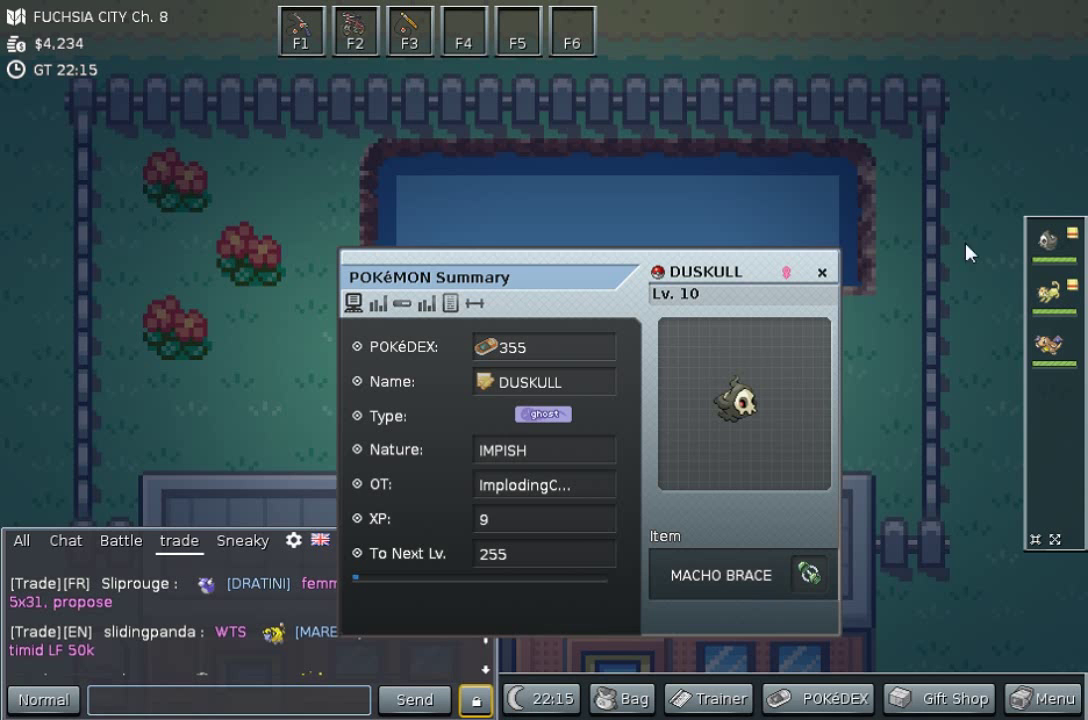
{"action": "mouse_move", "coordinate": [836, 316]}
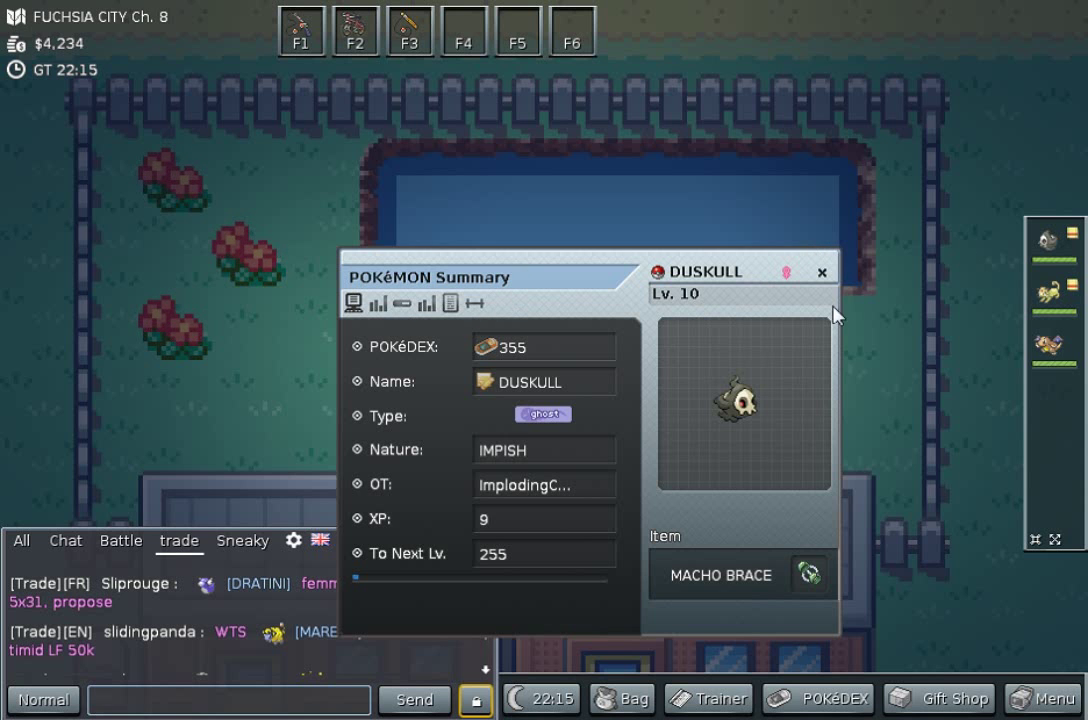
- Reopen Duskull's summary, check its EV tab shows Lv. 18 with 90 Attack EVs, and close it
{"action": "left_click", "coordinate": [821, 271]}
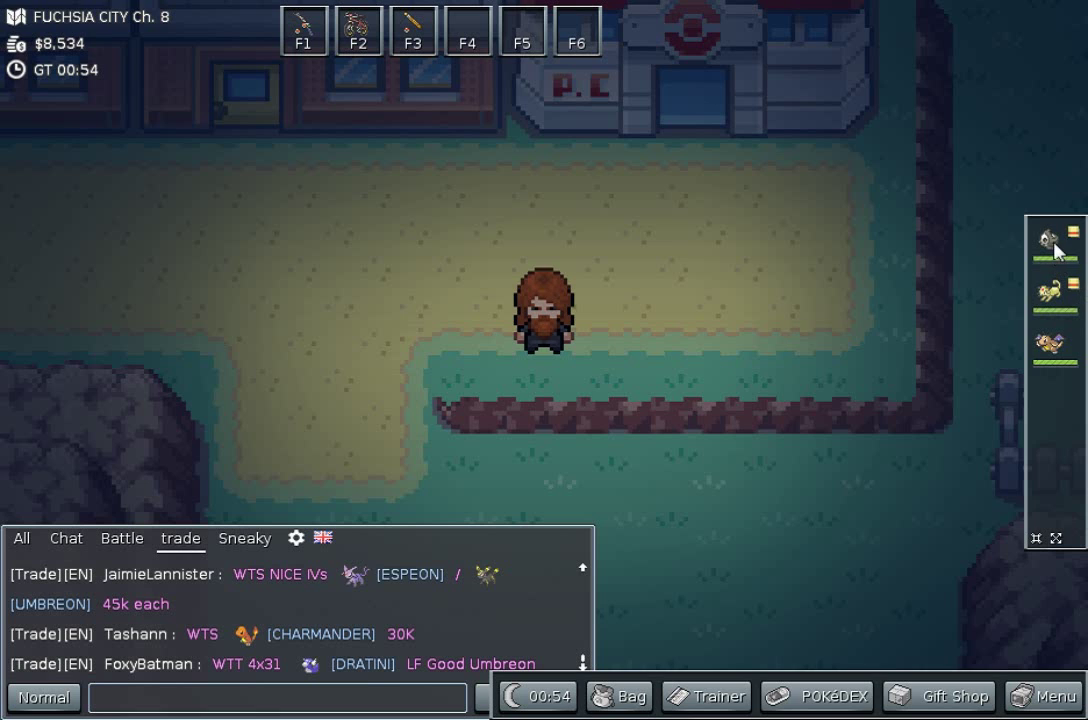
{"action": "left_click", "coordinate": [1050, 238]}
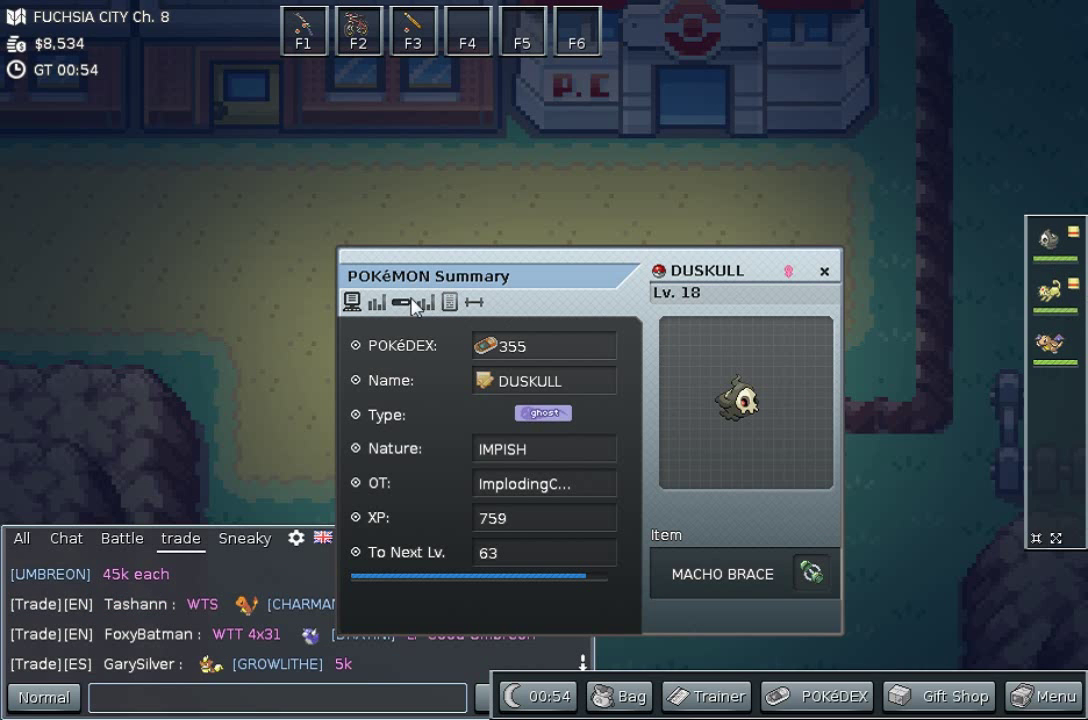
{"action": "left_click", "coordinate": [425, 302]}
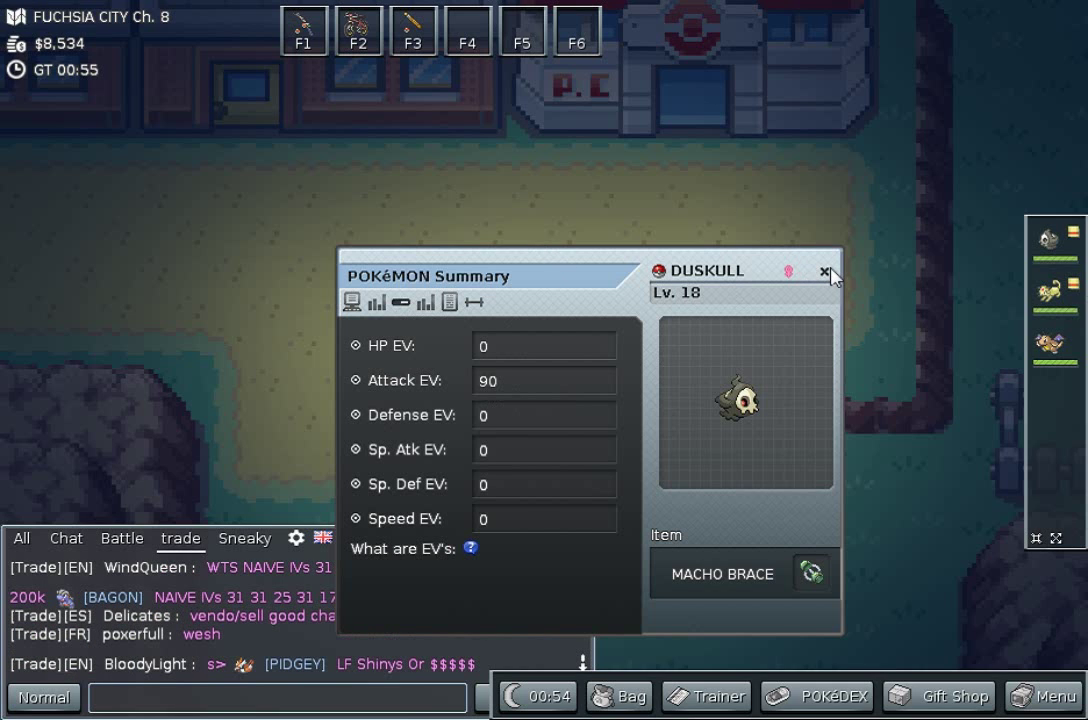
{"action": "left_click", "coordinate": [826, 272]}
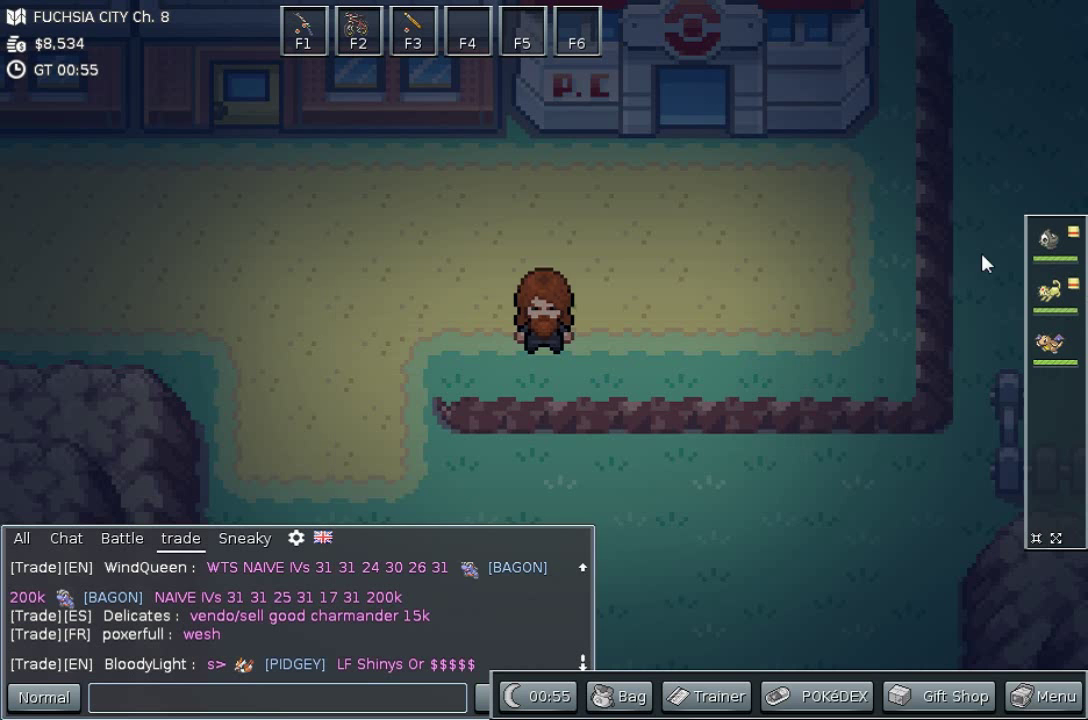